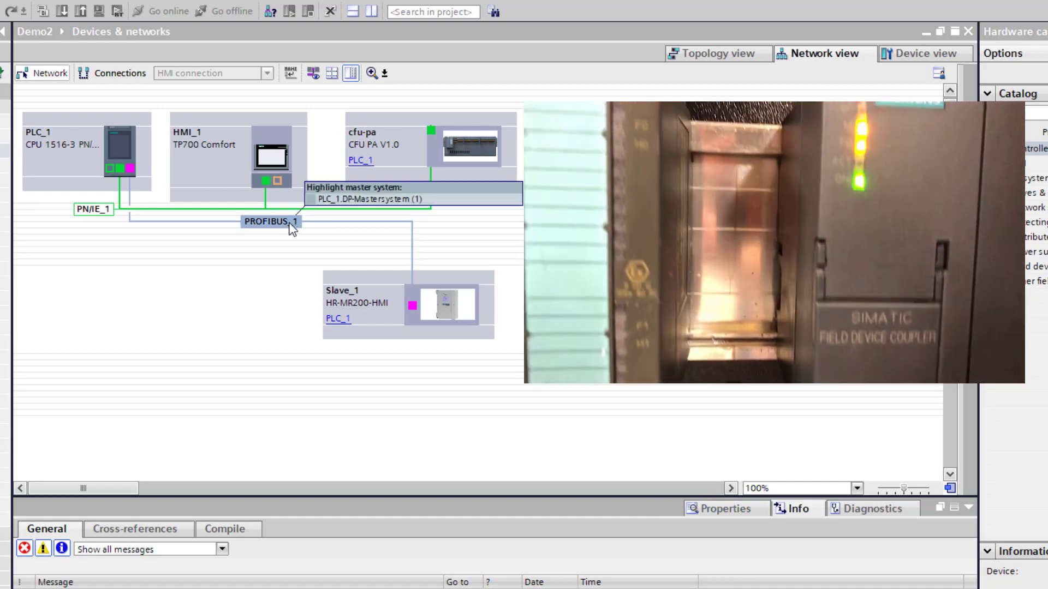
- Show the PROFIBUS_1 network settings: highest address 126, 45.45 (31.25) kbps, DP profile
click(270, 221)
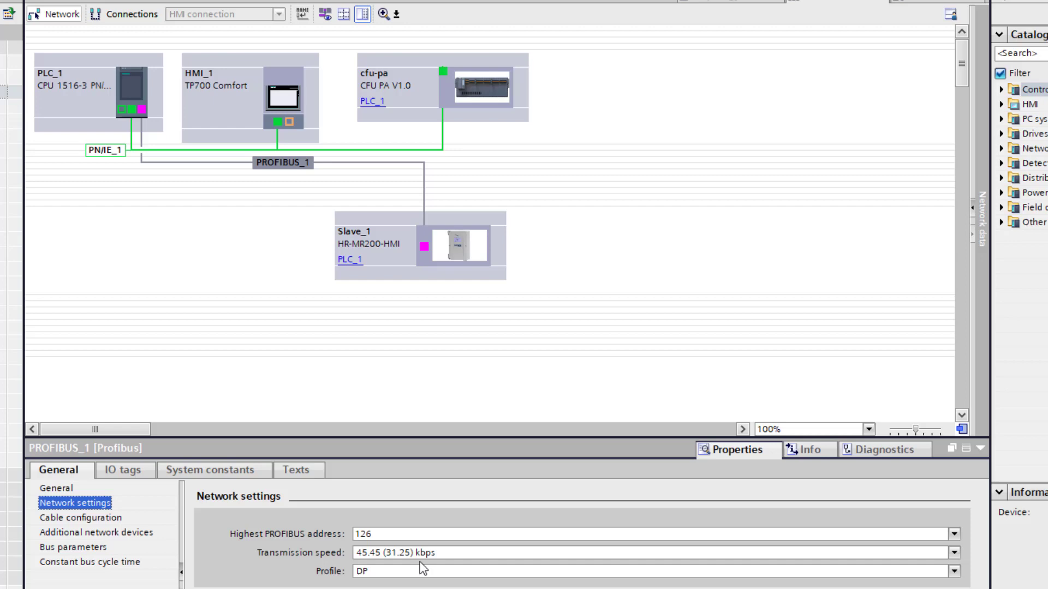
click(652, 552)
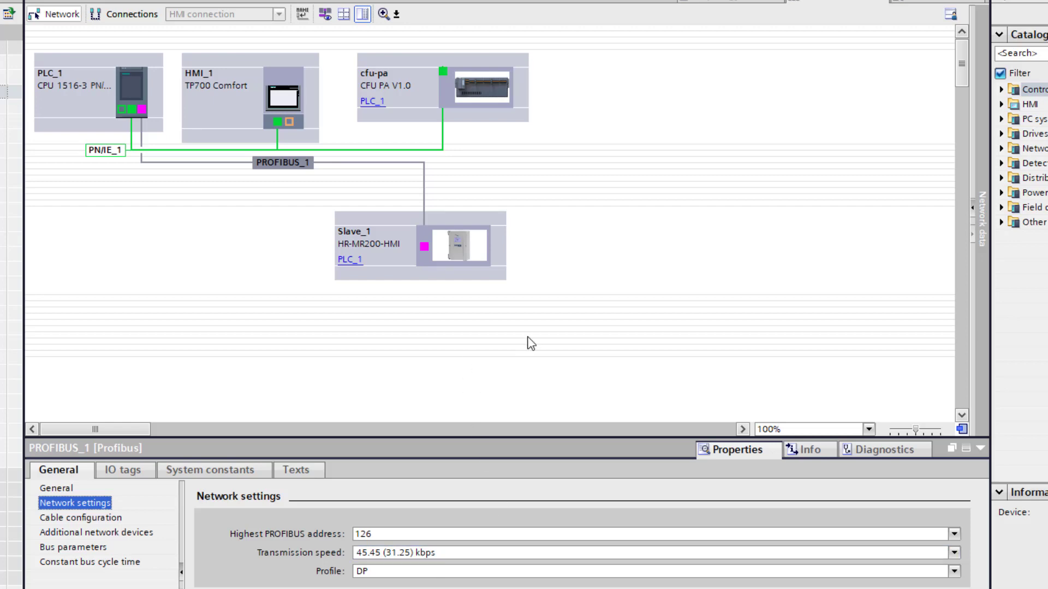
click(458, 247)
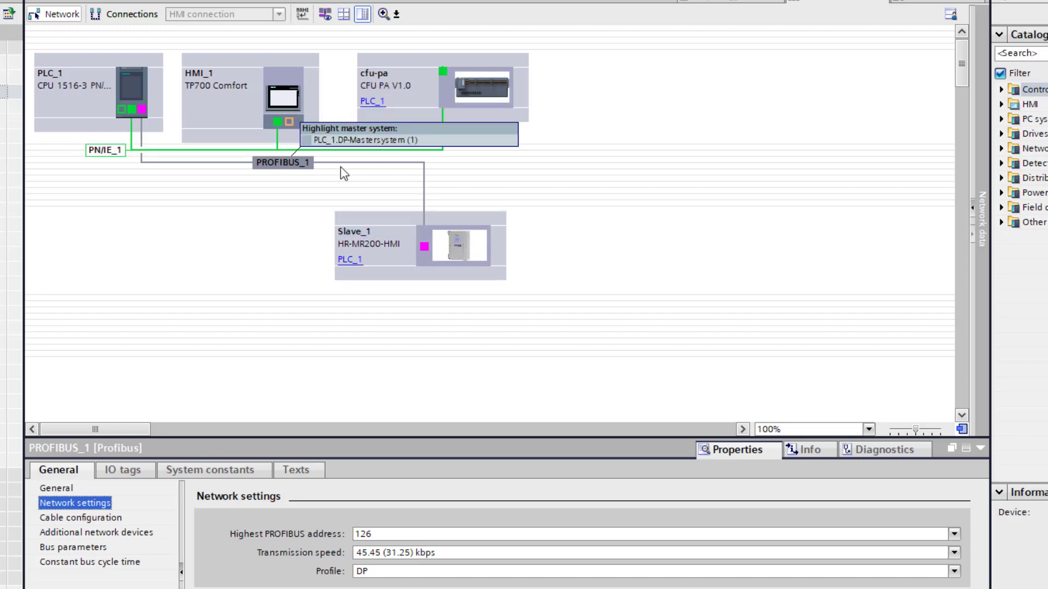
mouse_move(614, 216)
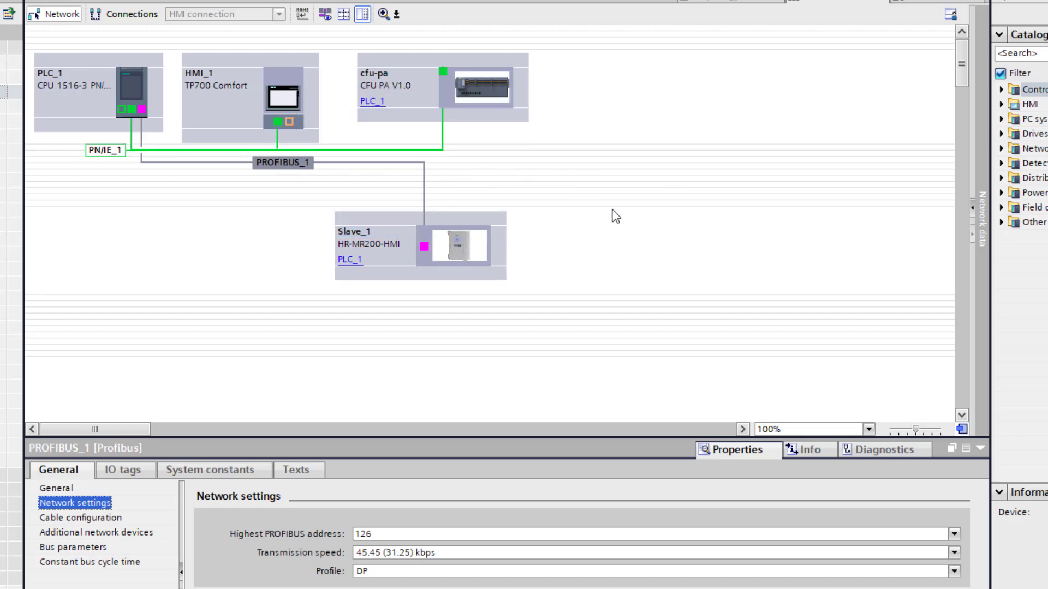
mouse_move(378, 334)
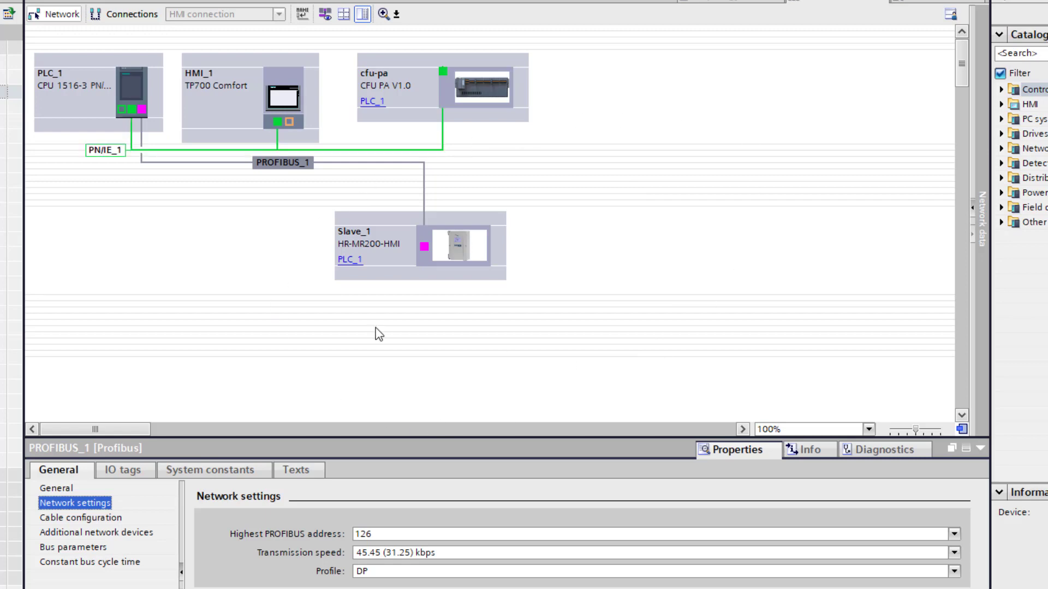
mouse_move(378, 165)
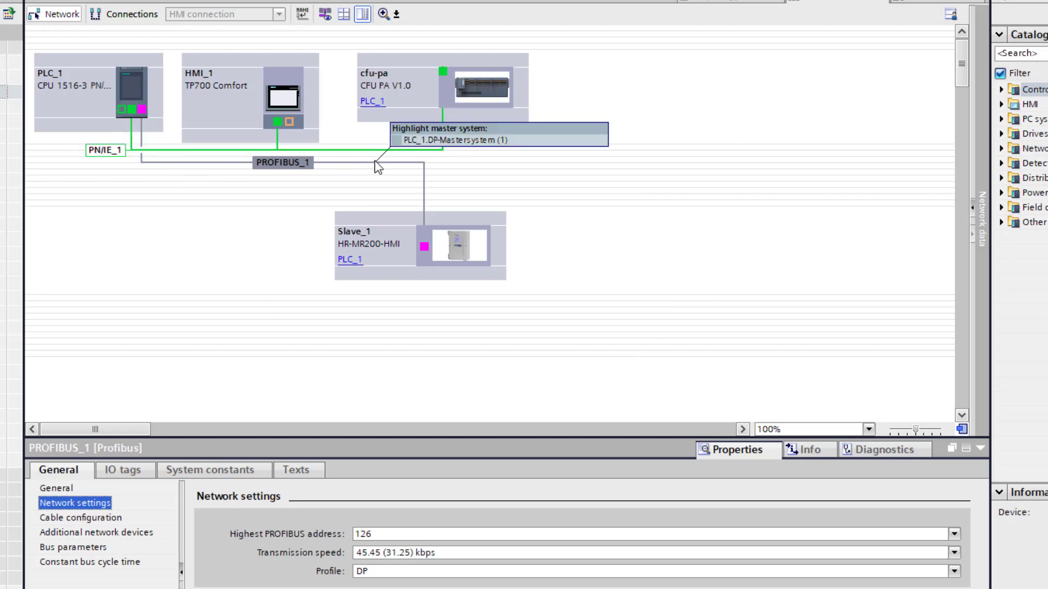
mouse_move(228, 173)
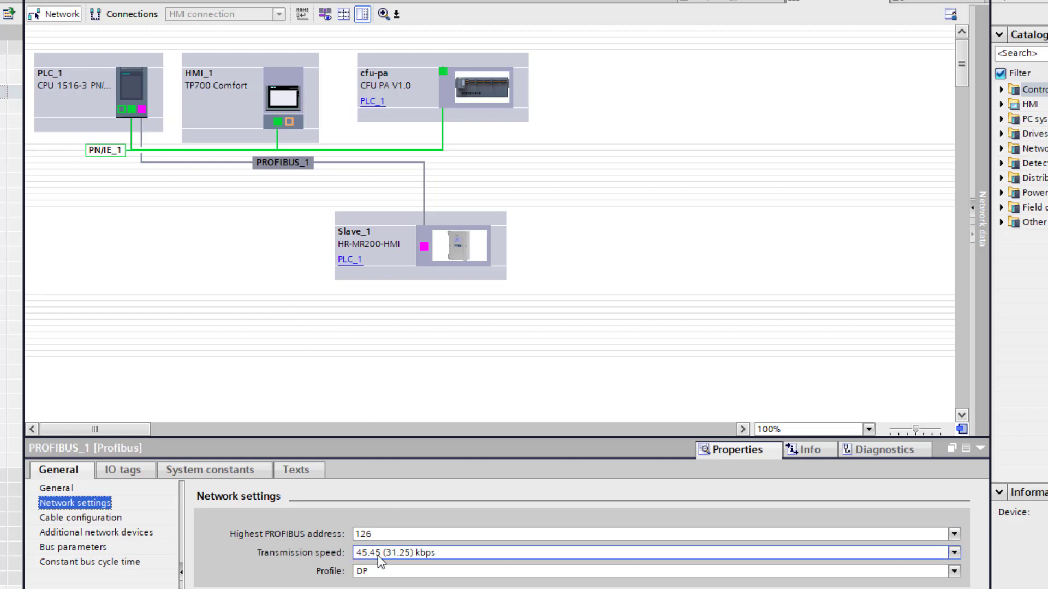
mouse_move(466, 561)
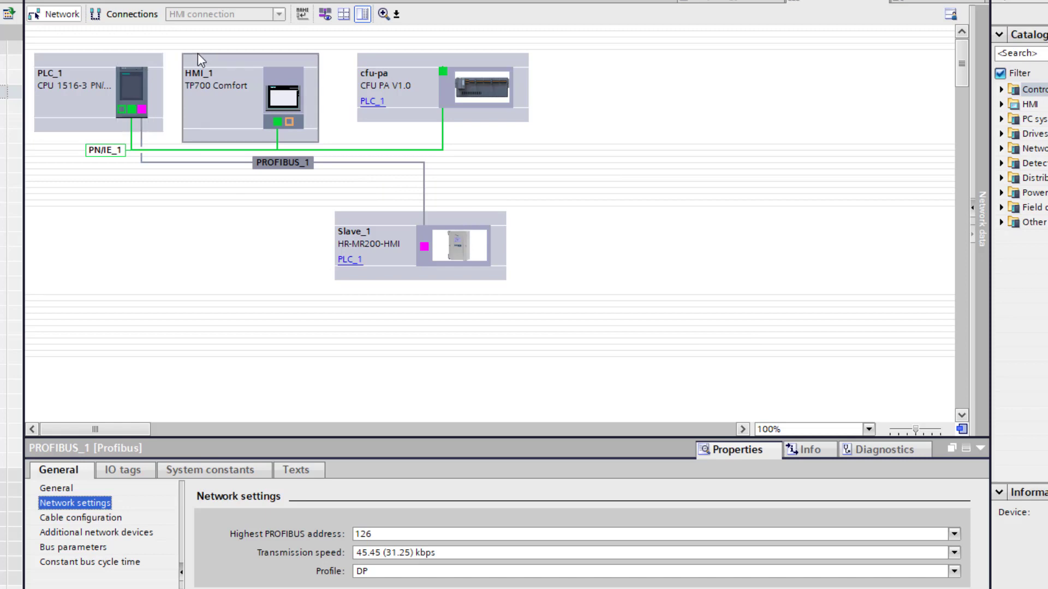
mouse_move(684, 301)
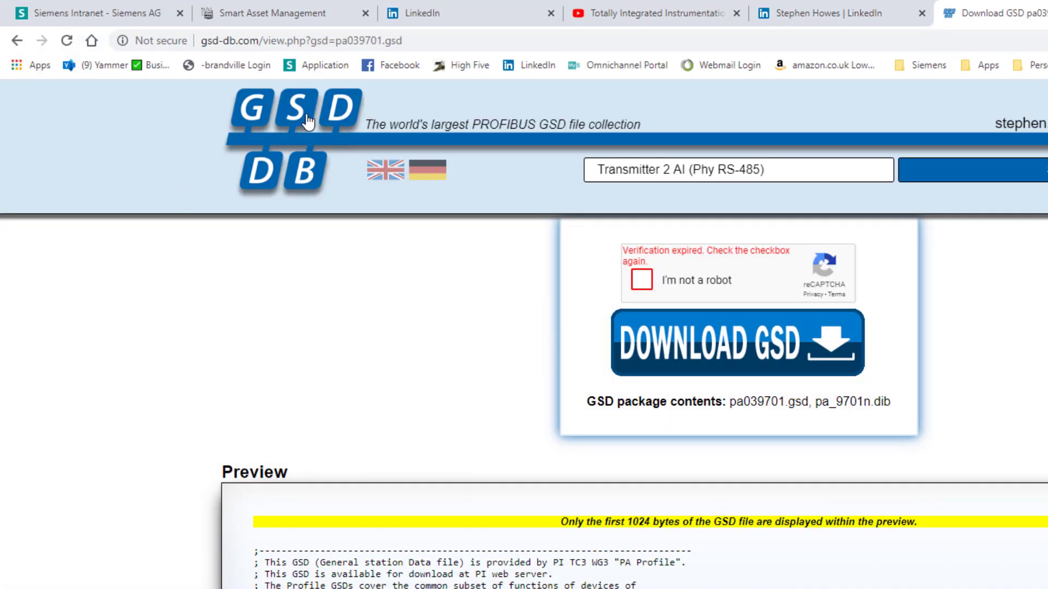
mouse_move(617, 243)
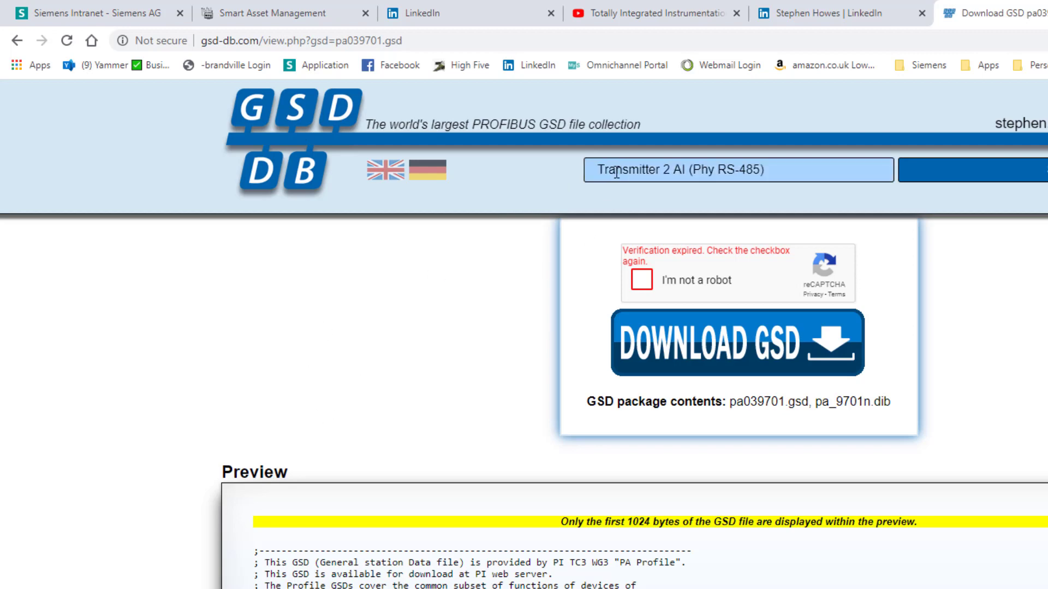
- Highlight the Transmitter 2 AI device name and scroll to the GSD preview with revision PA 3.0x
double_click(628, 169)
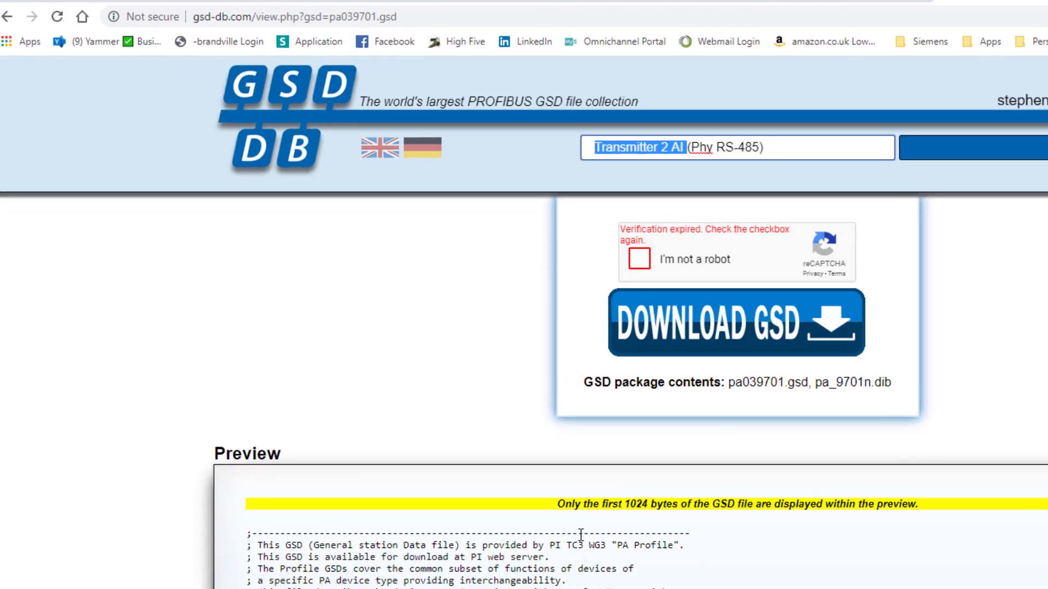
scroll(down, 3)
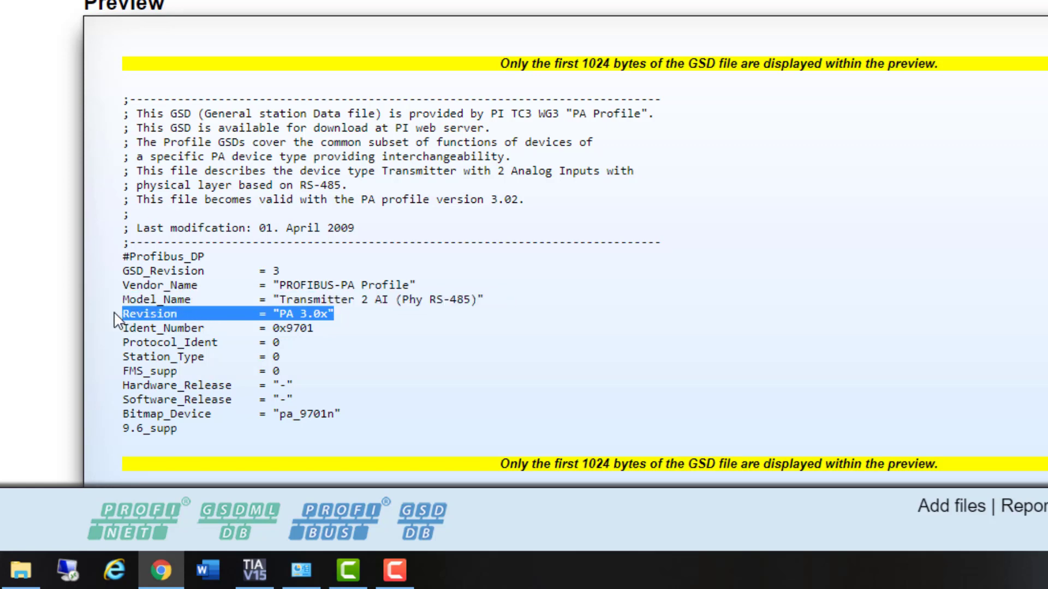
mouse_move(877, 497)
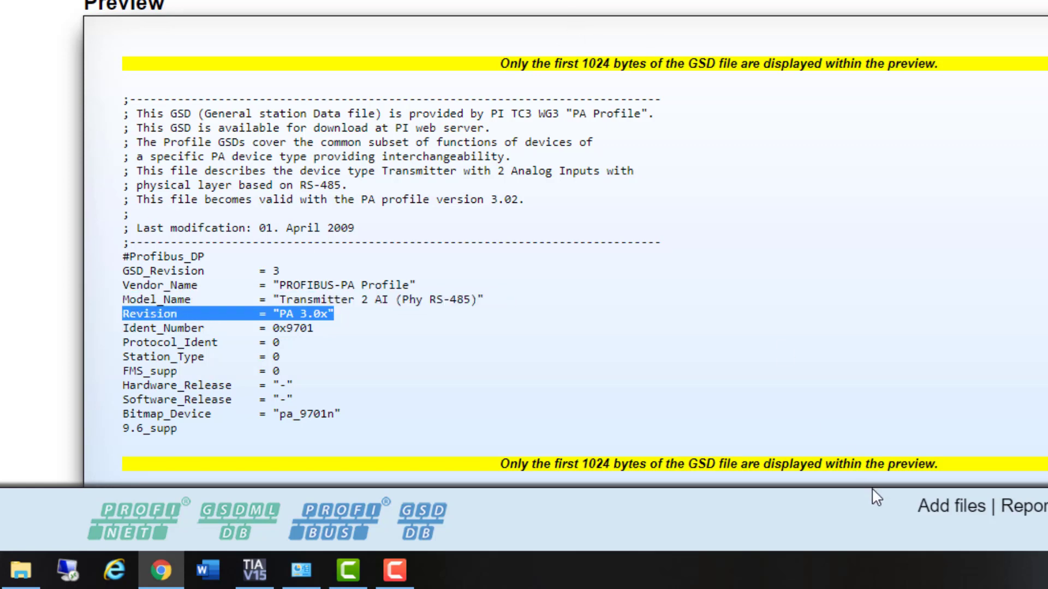
mouse_move(877, 496)
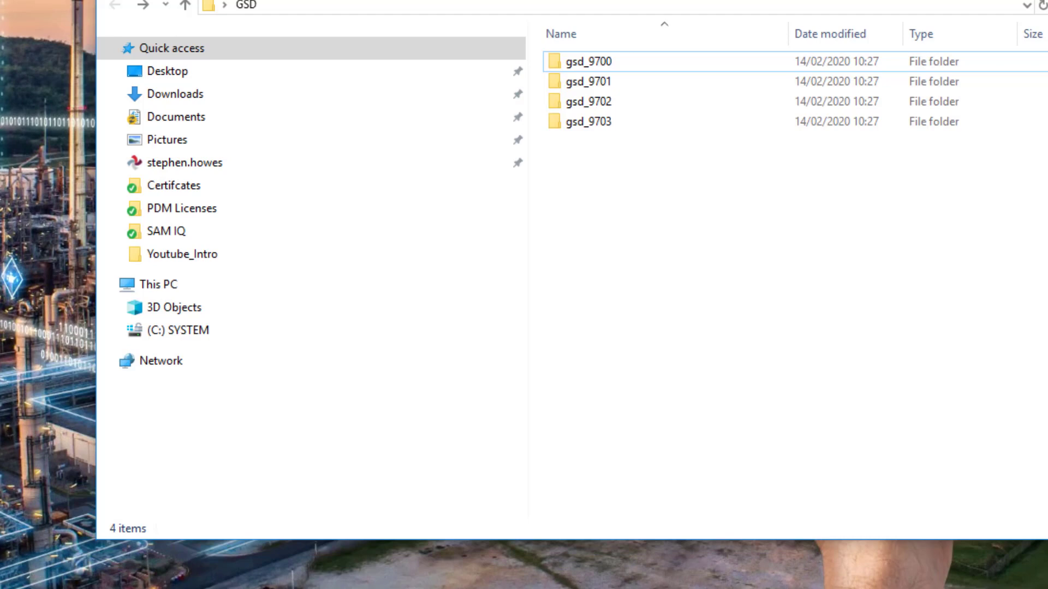
- Pick out the gsd_9700 folder inside the GSD folder
click(587, 60)
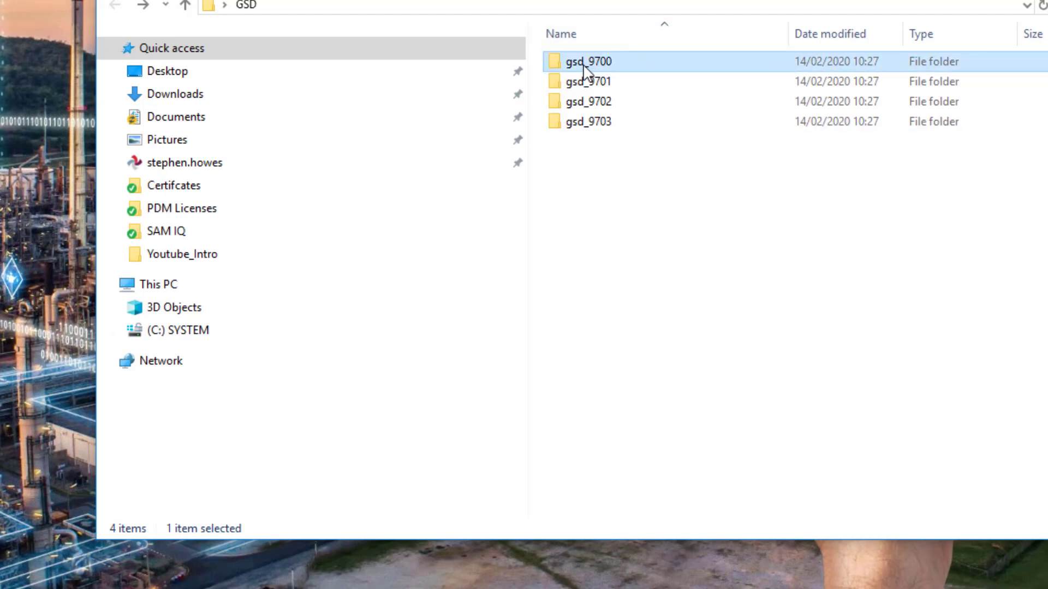
mouse_move(151, 533)
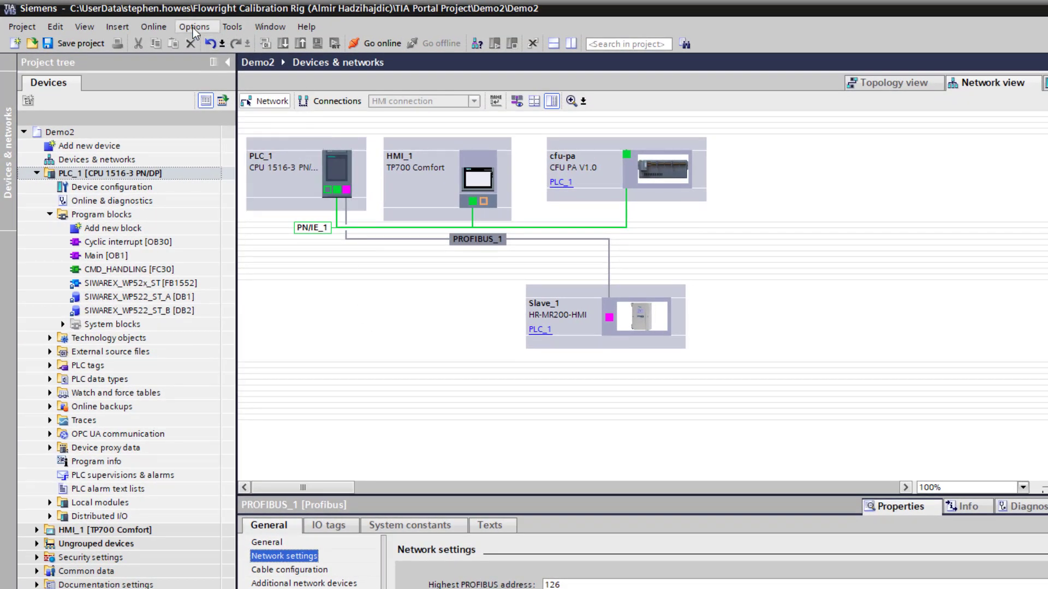
- In Manage GSD files, set gsd_9701 as source and install pa139701.gsd
click(194, 27)
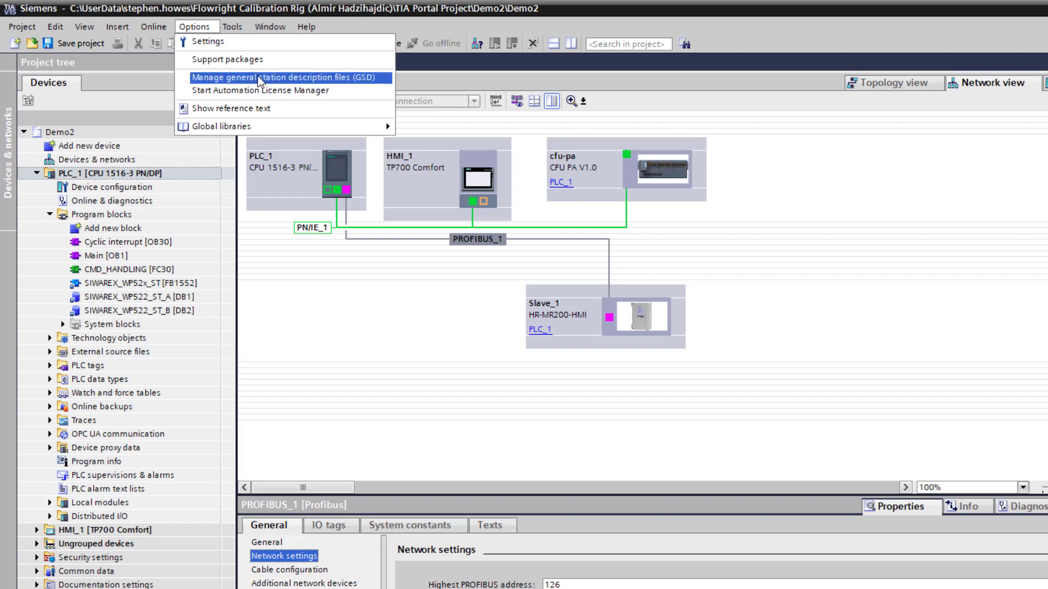
click(281, 77)
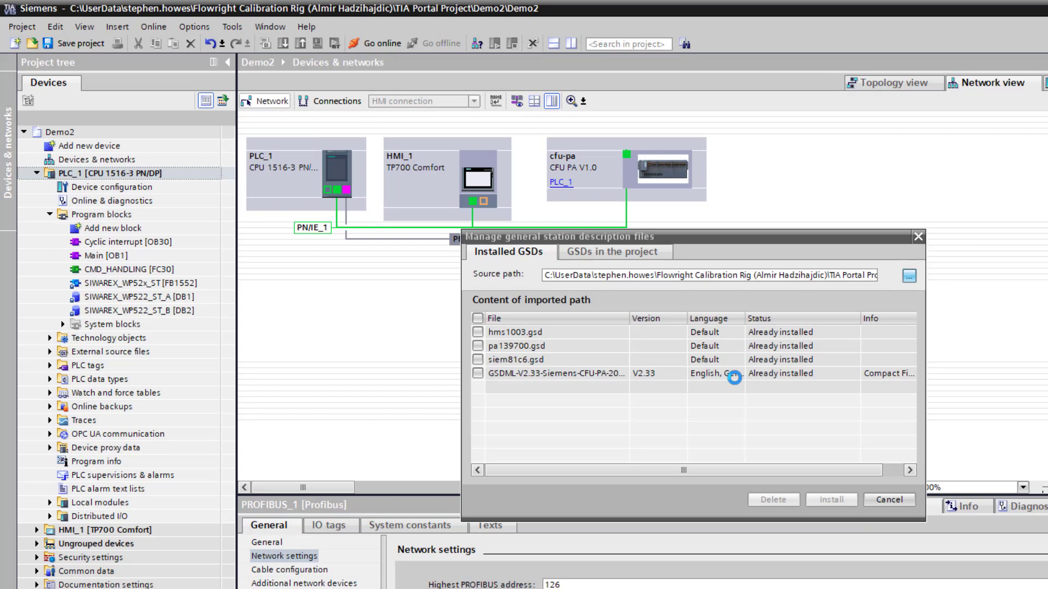
click(908, 274)
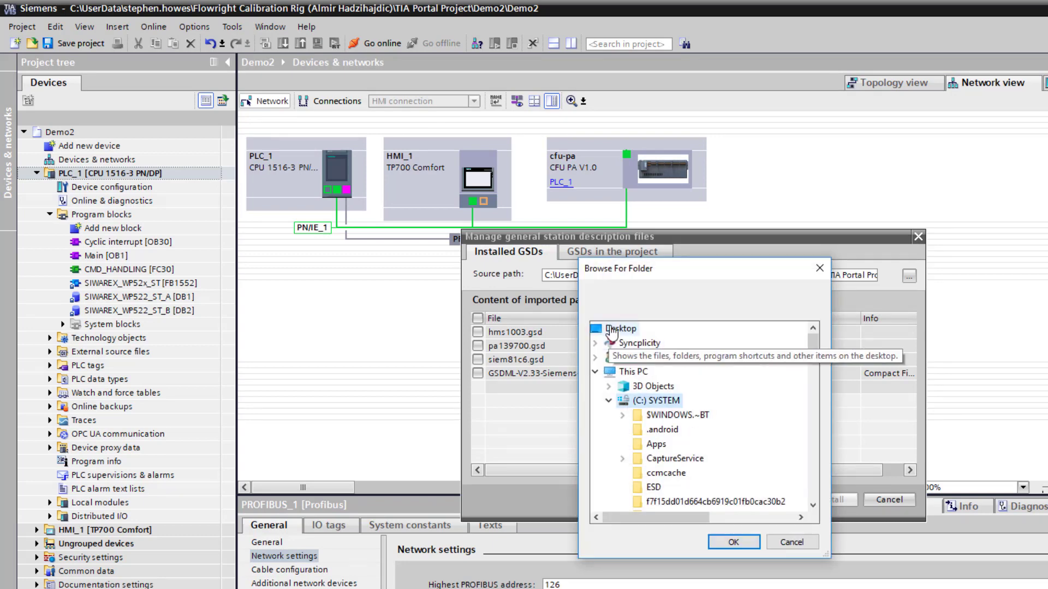
click(620, 328)
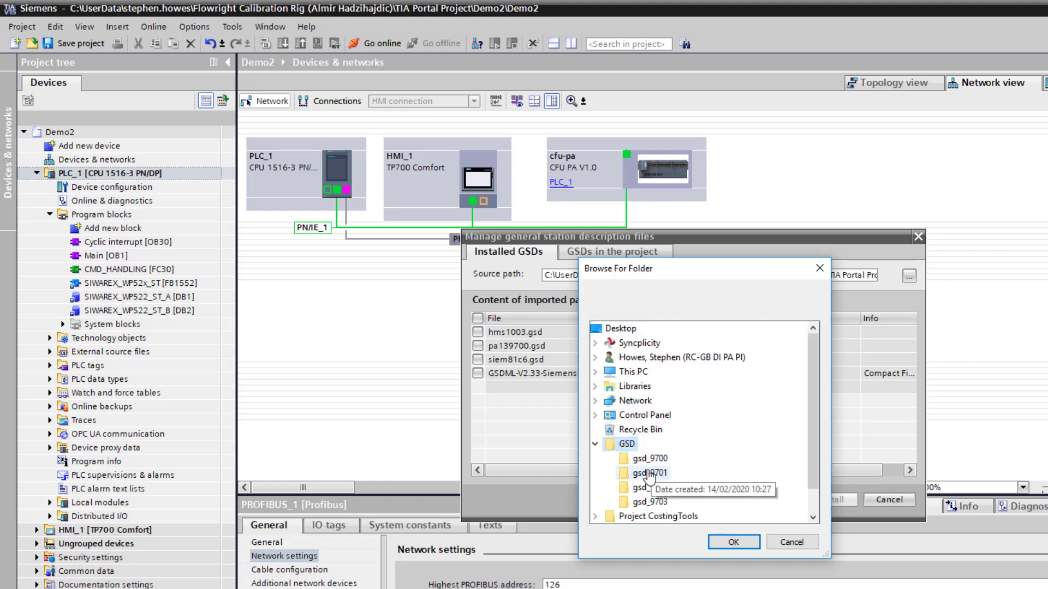
click(733, 542)
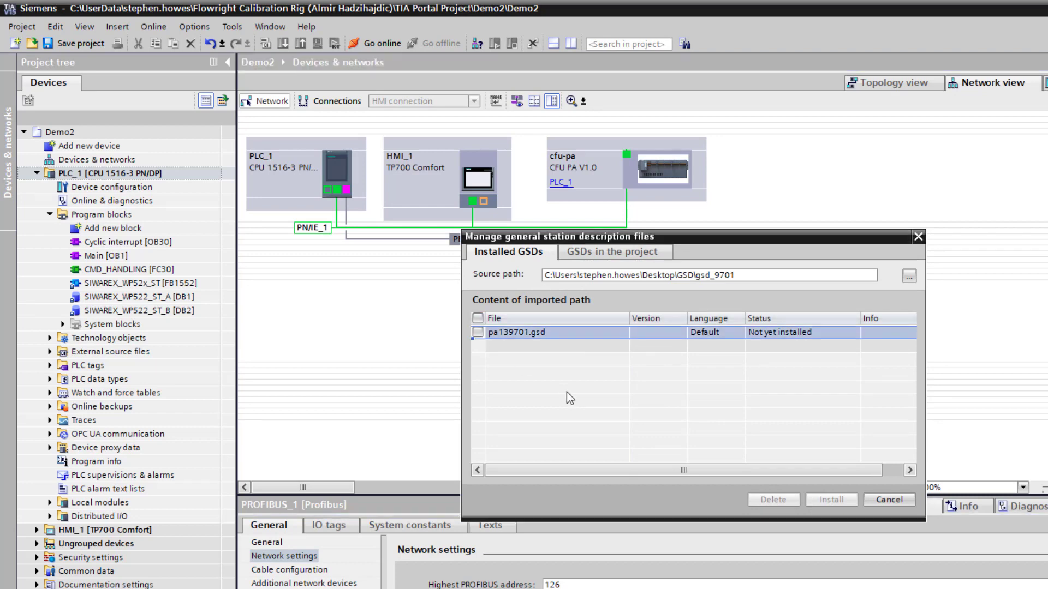
click(477, 318)
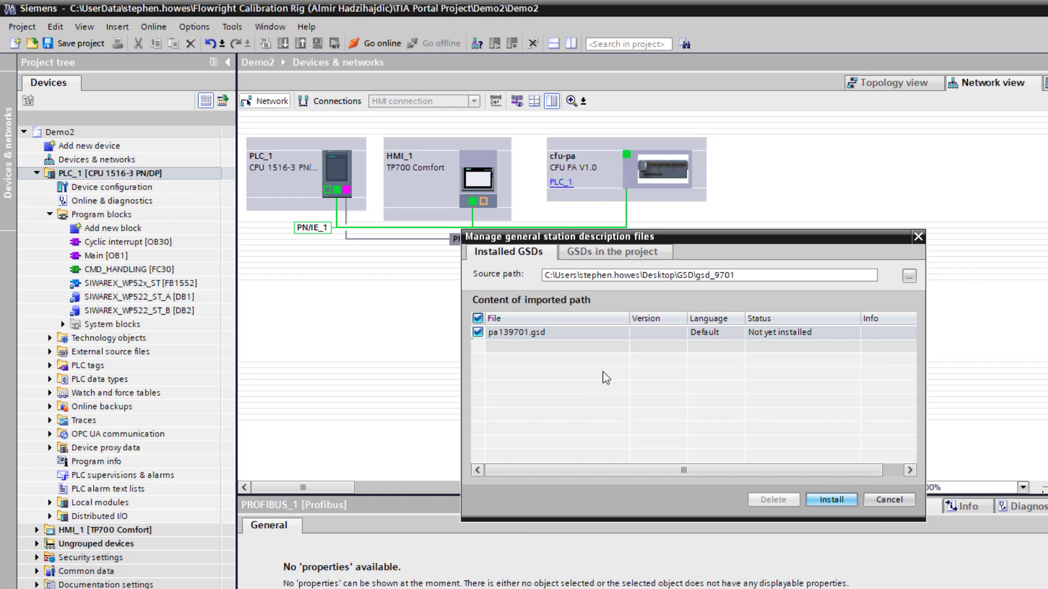
click(830, 500)
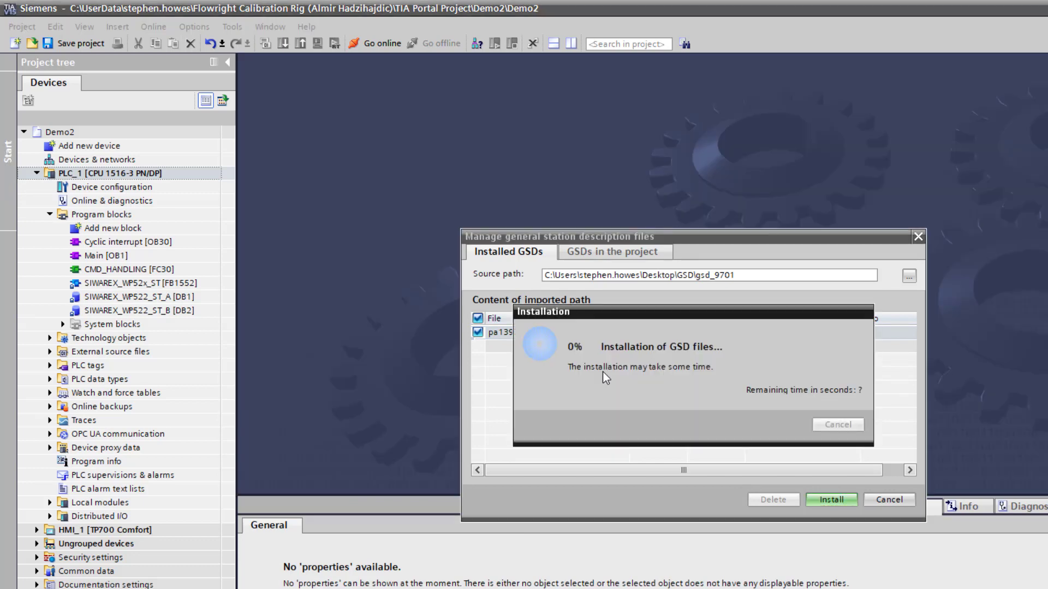
mouse_move(359, 134)
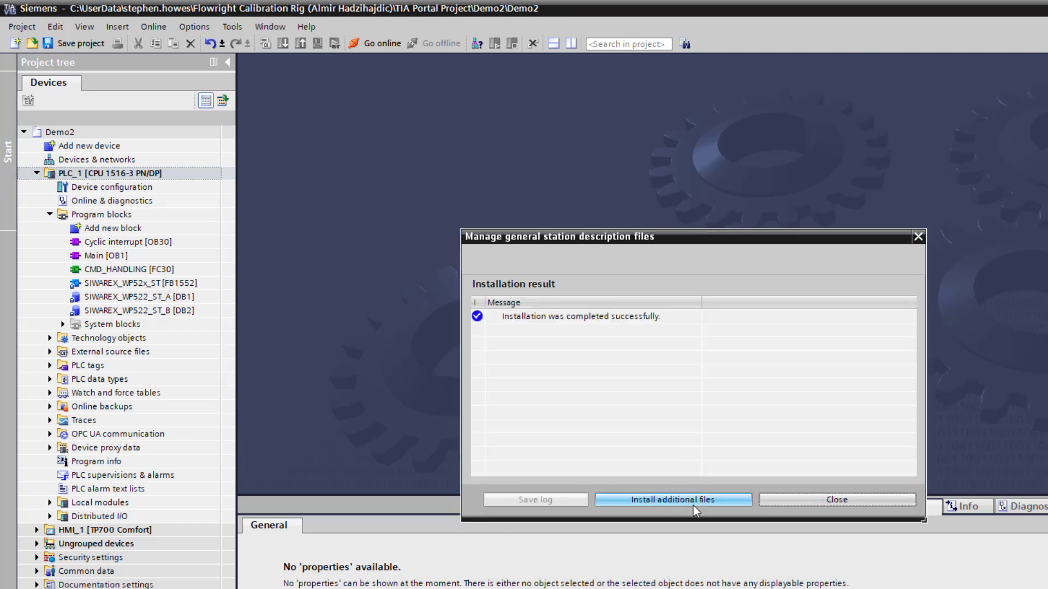
- Return to install more and choose the gsd_9702 folder as the new source
click(673, 499)
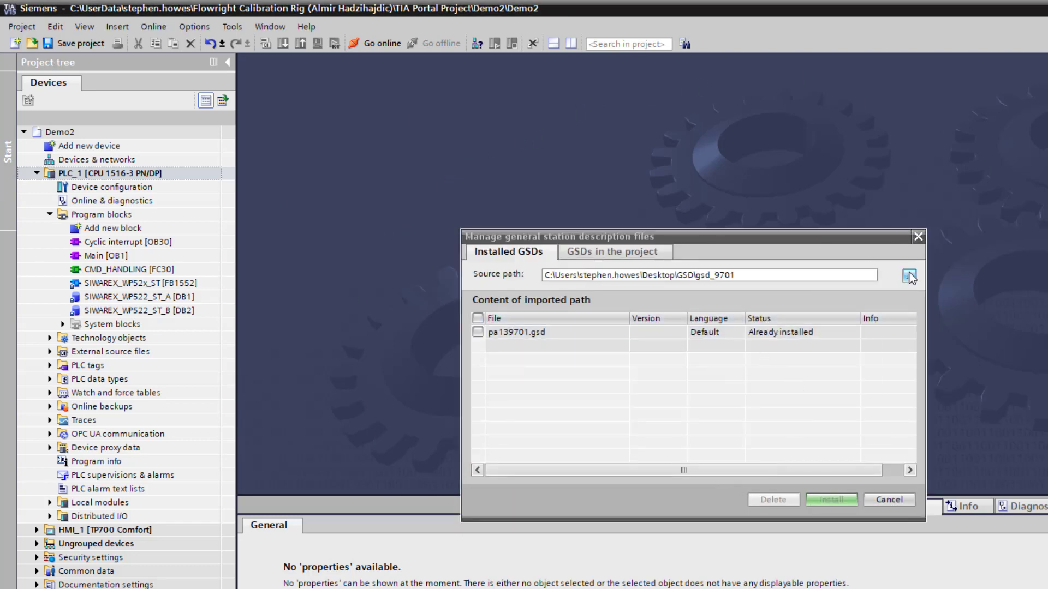
click(909, 276)
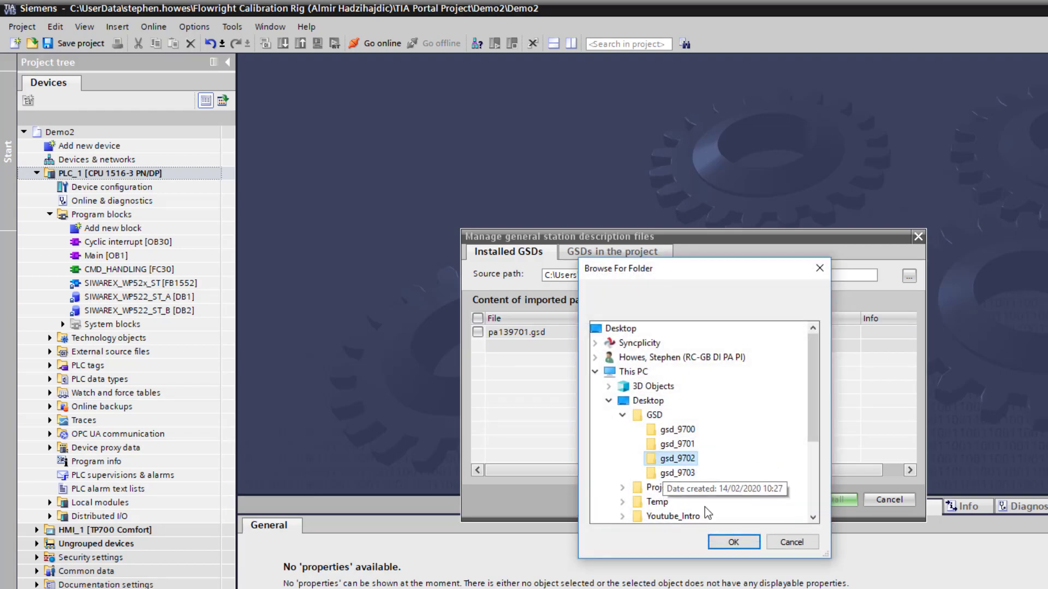
click(732, 542)
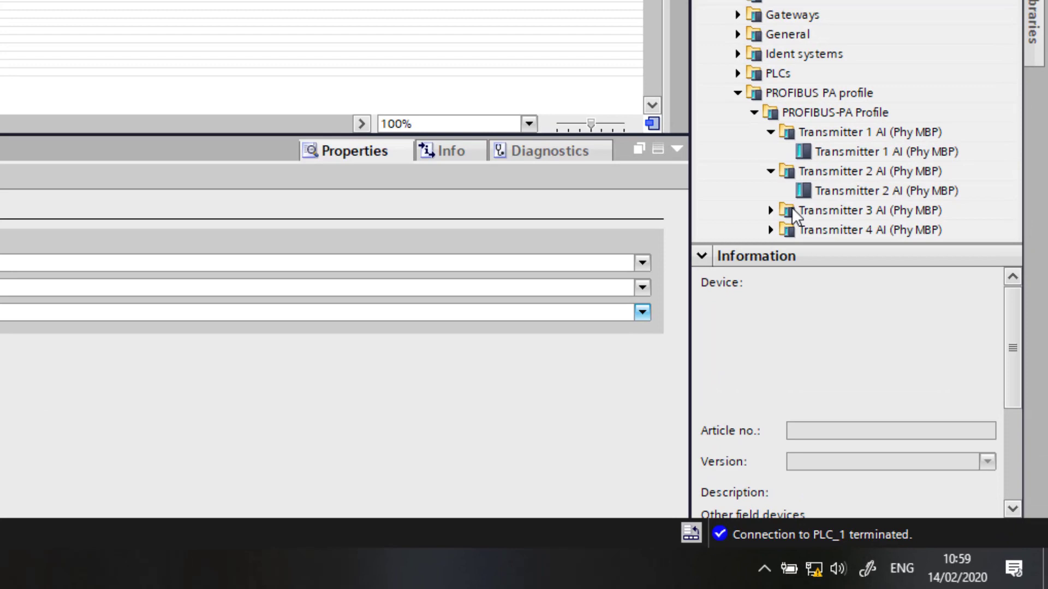
- Place a Transmitter 1 AI slave on PROFIBUS_1 of PLC_1 and rename it ProbeLU
click(874, 152)
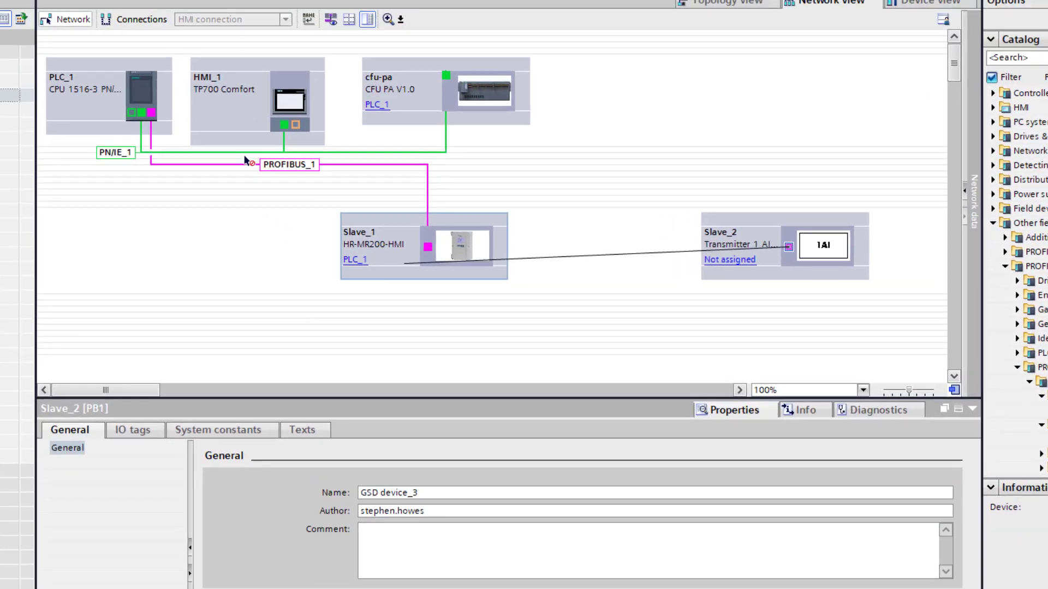
click(87, 461)
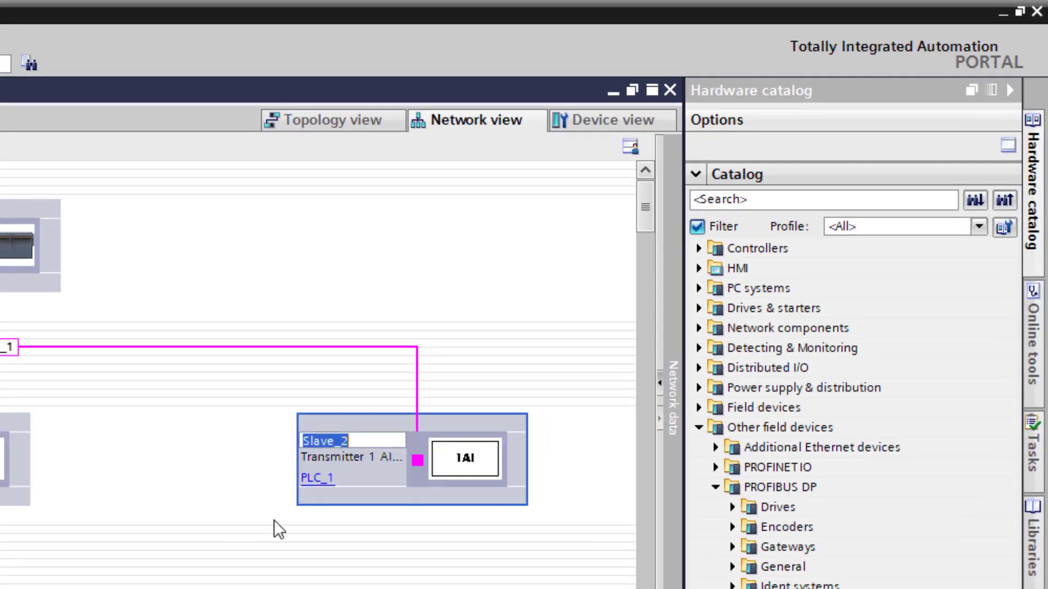
mouse_move(288, 441)
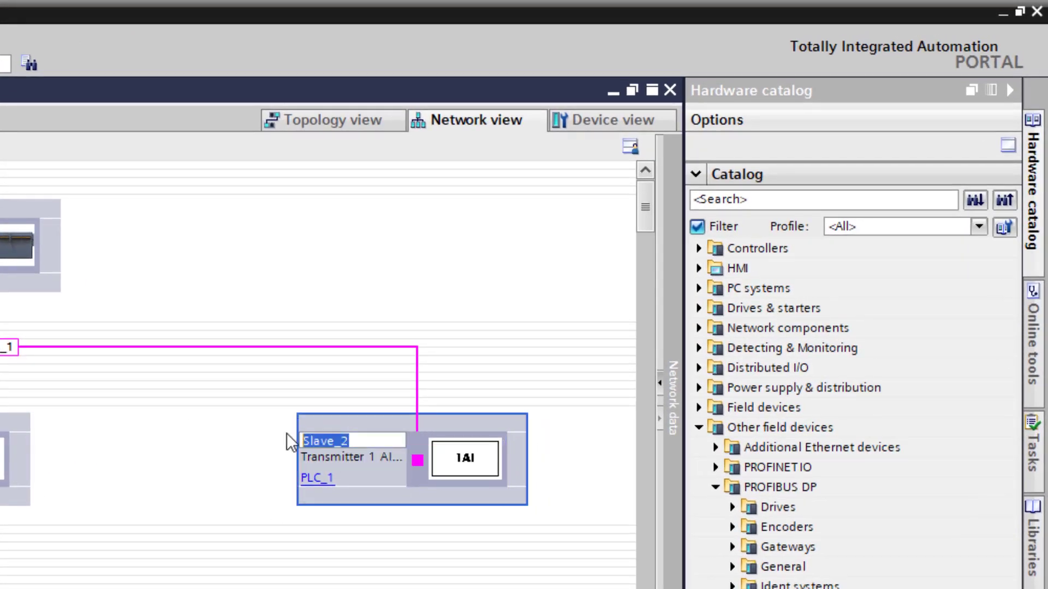
text(ProbeL)
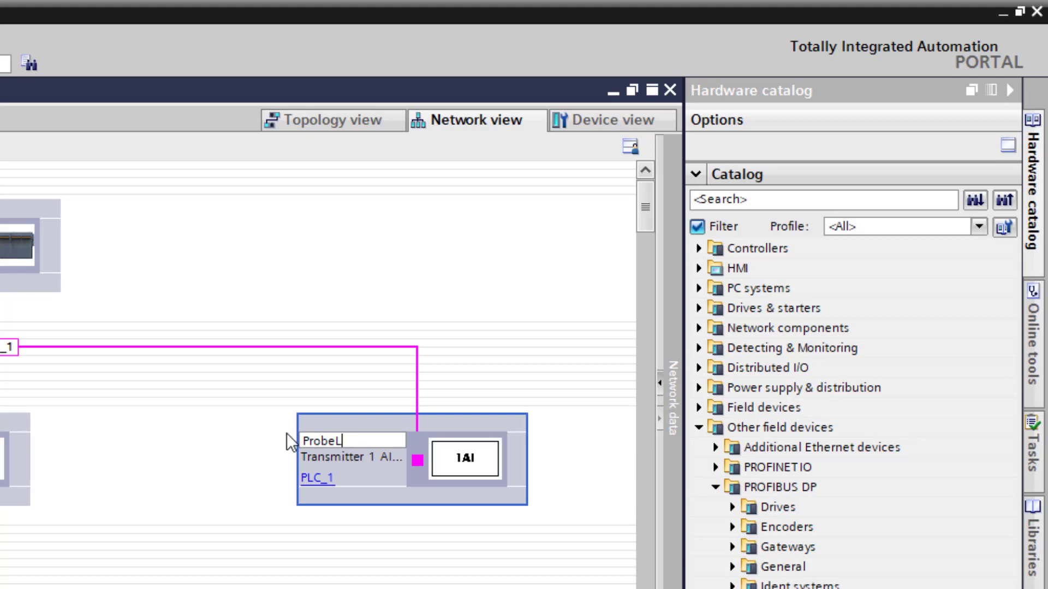
text(U)
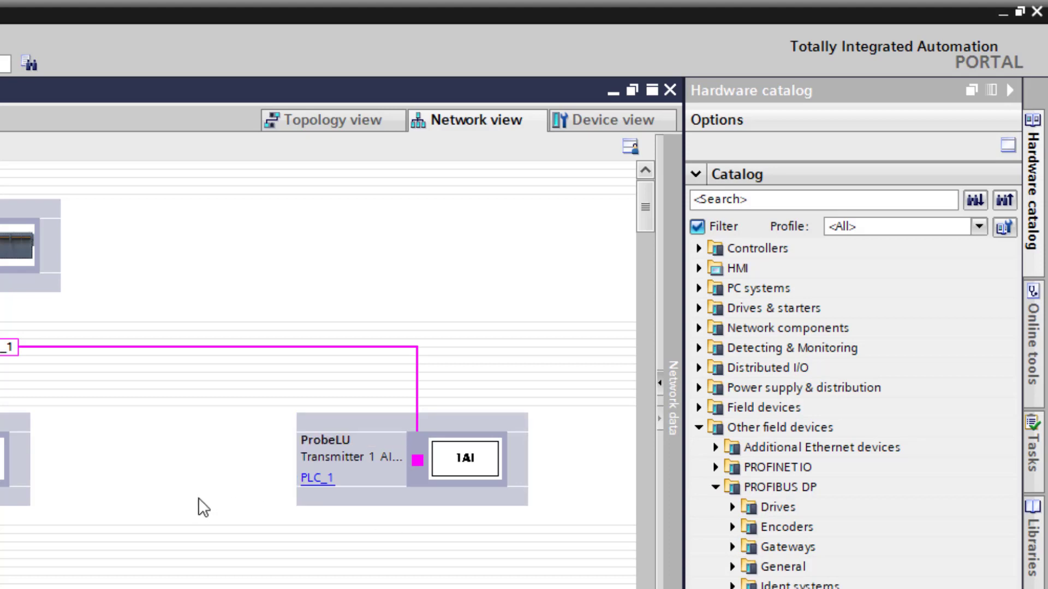
click(411, 458)
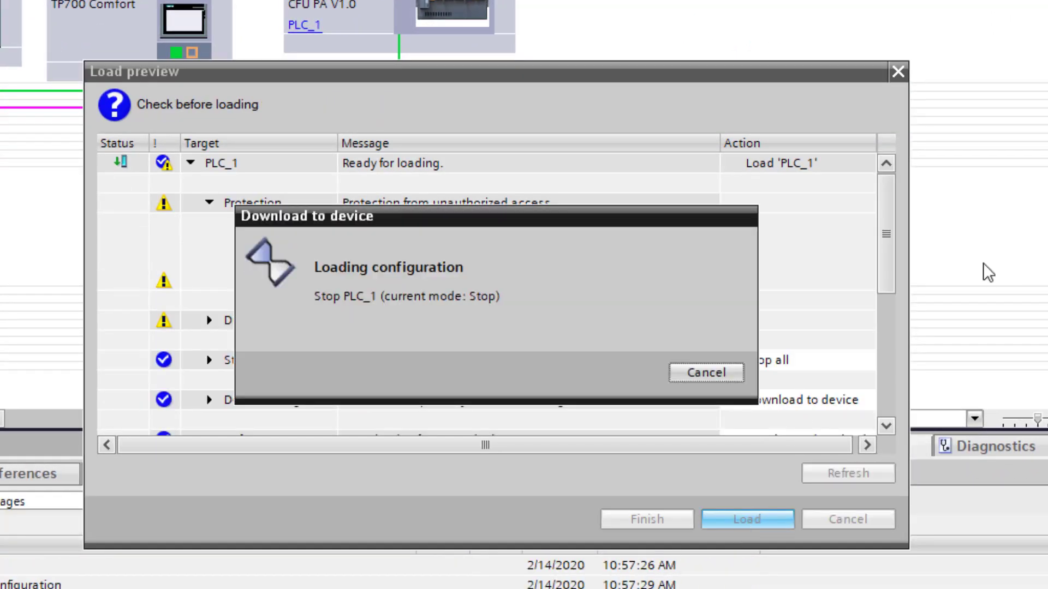
- Finish the download to PLC_1 and bring up ProbeLU's online diagnostics
click(746, 518)
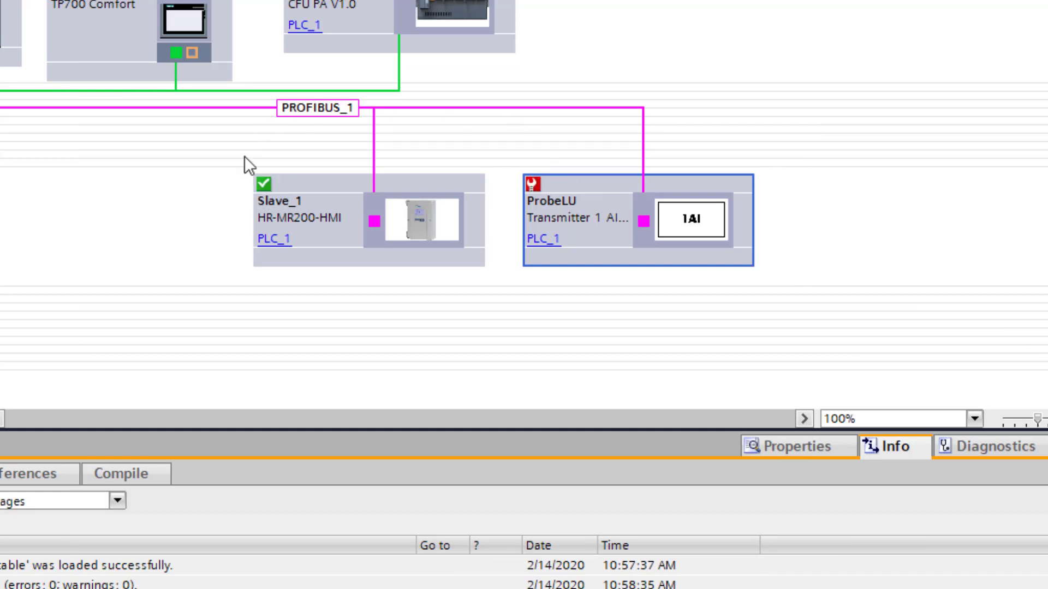
mouse_move(538, 190)
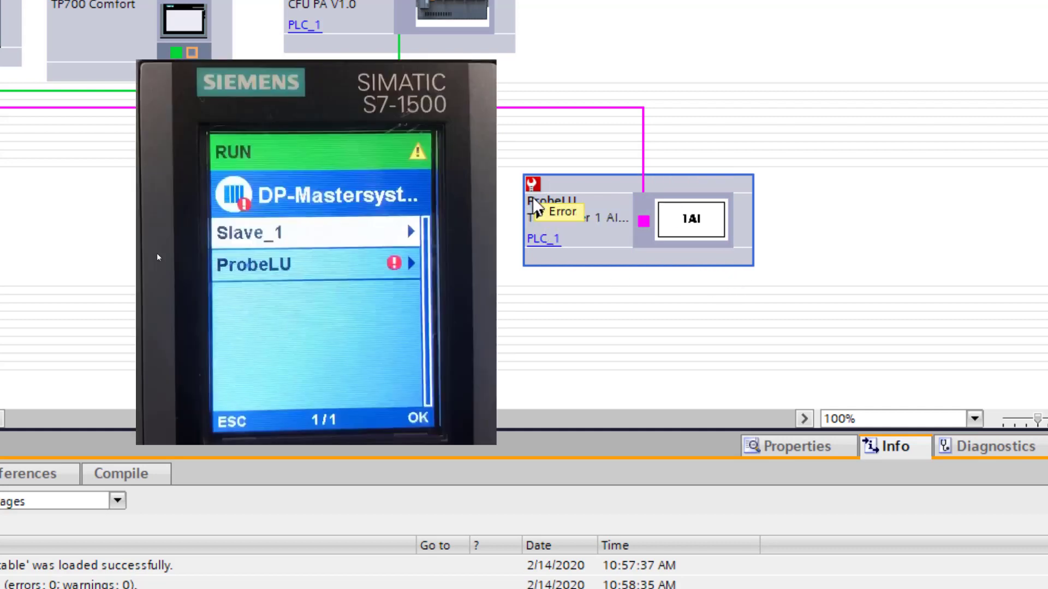
right_click(691, 201)
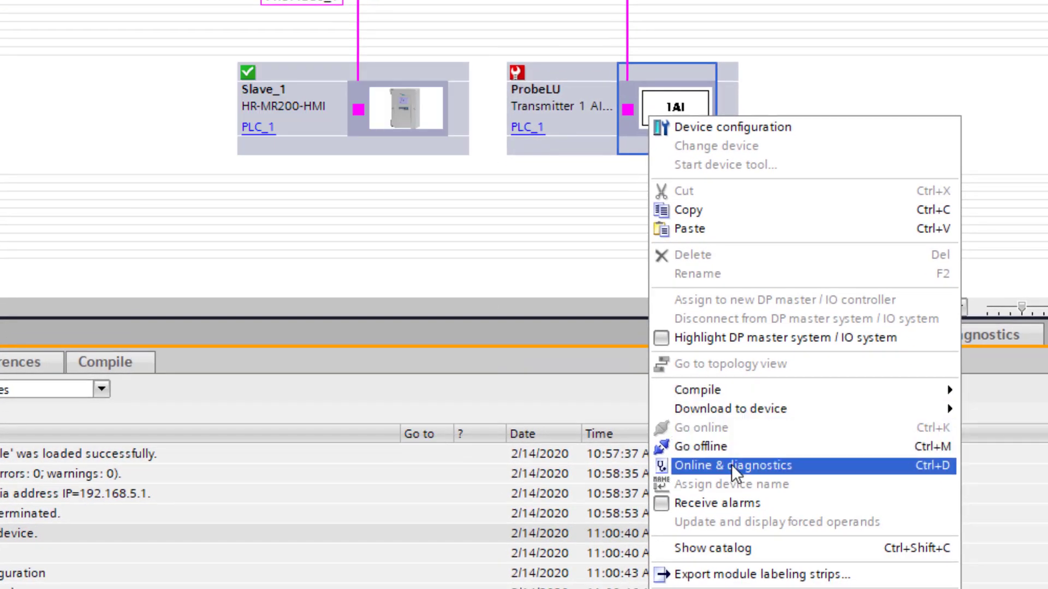
click(737, 466)
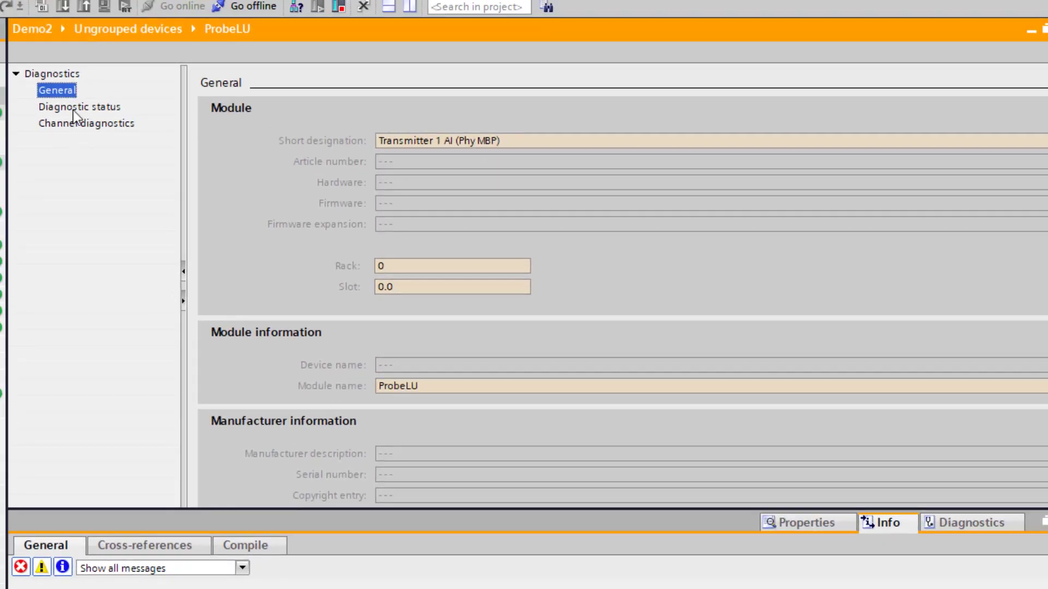
- Review ProbeLU's diagnostic status, channel diagnostics and general module information
click(78, 106)
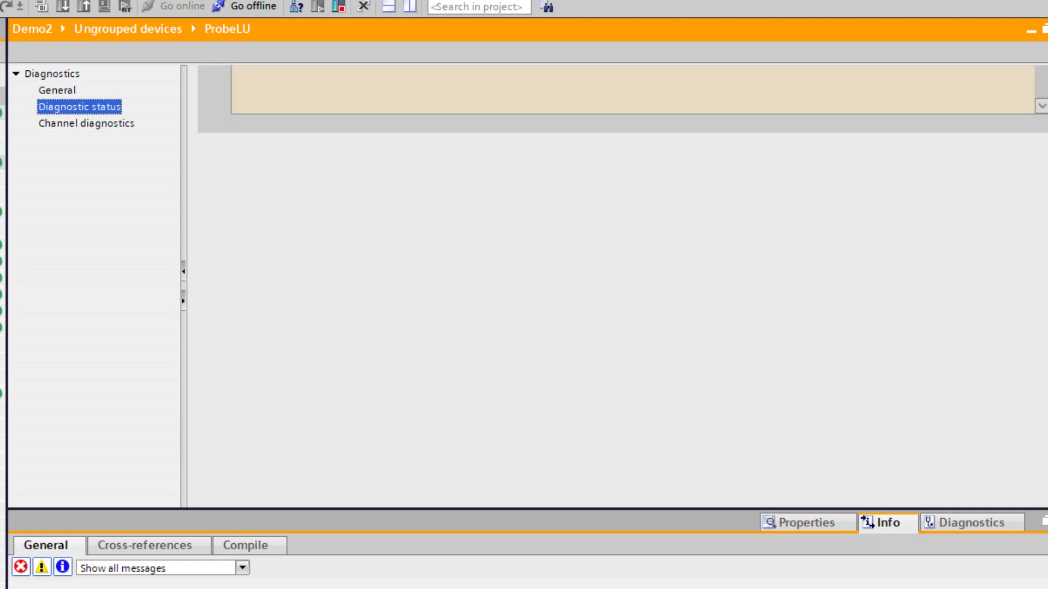
click(87, 123)
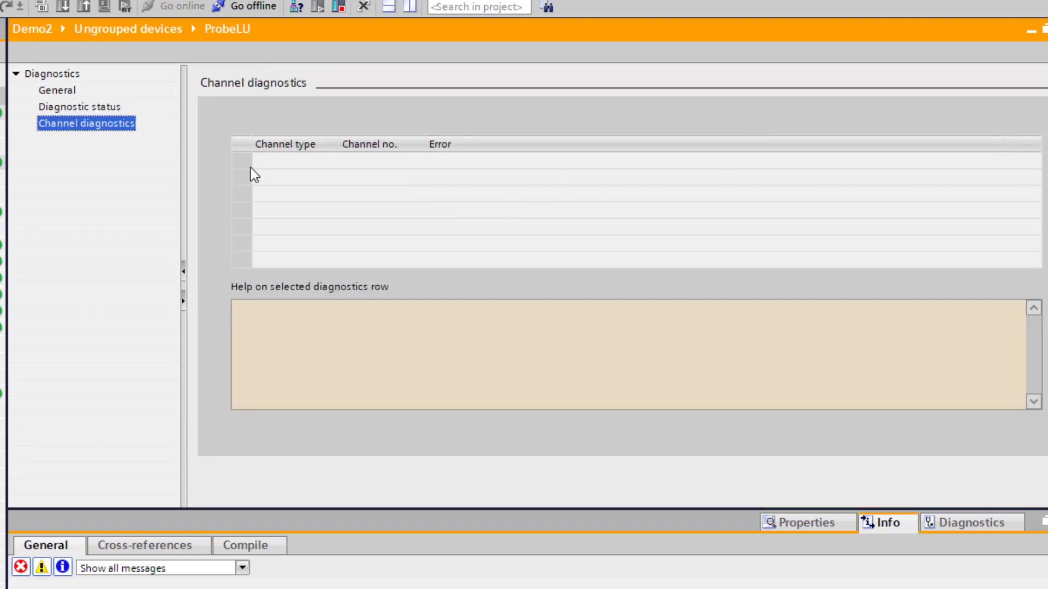
click(57, 89)
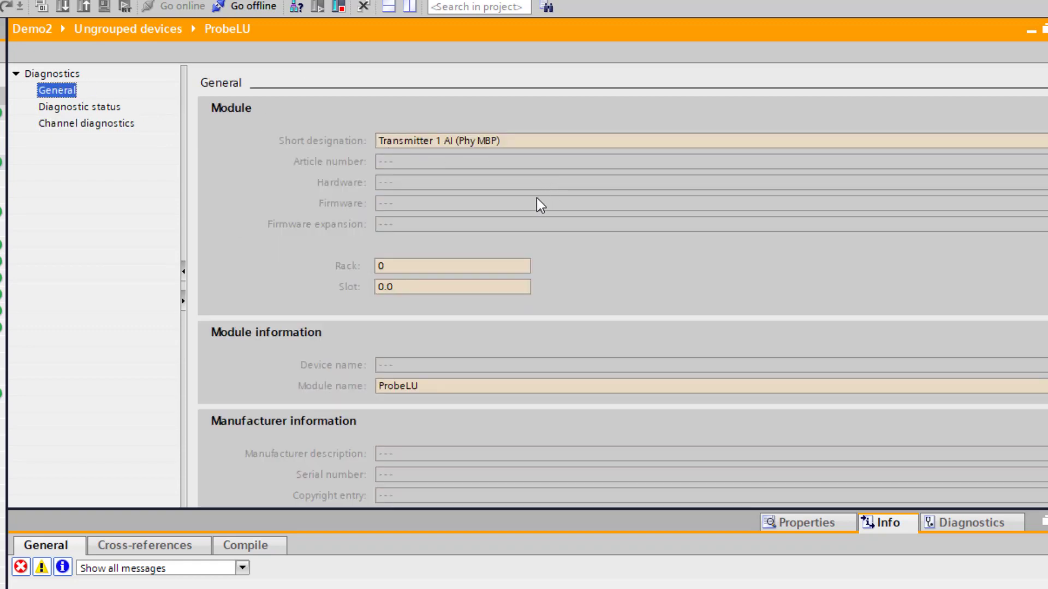
scroll(down, 3)
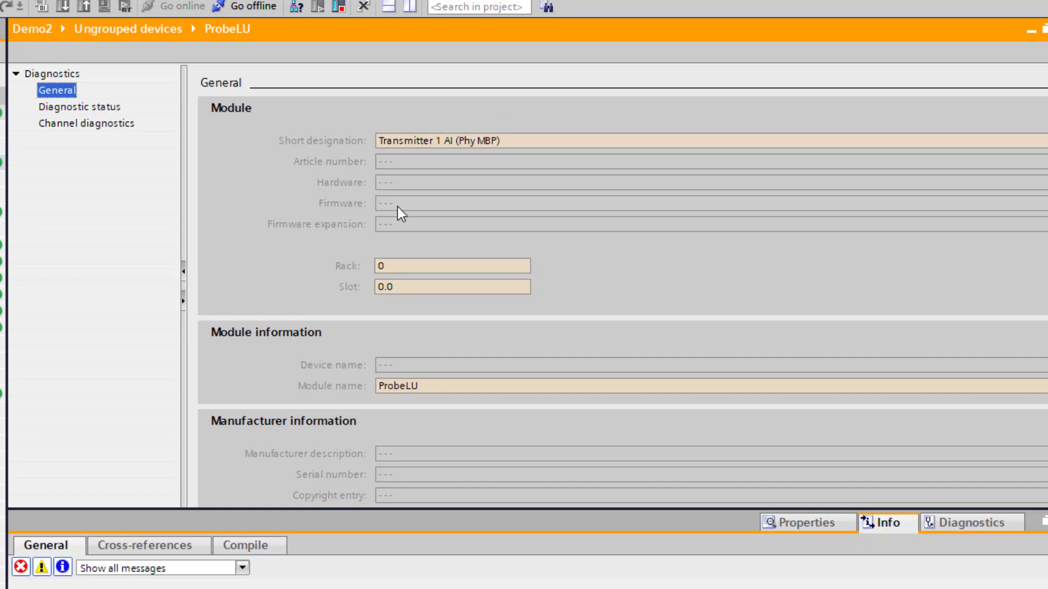
mouse_move(985, 69)
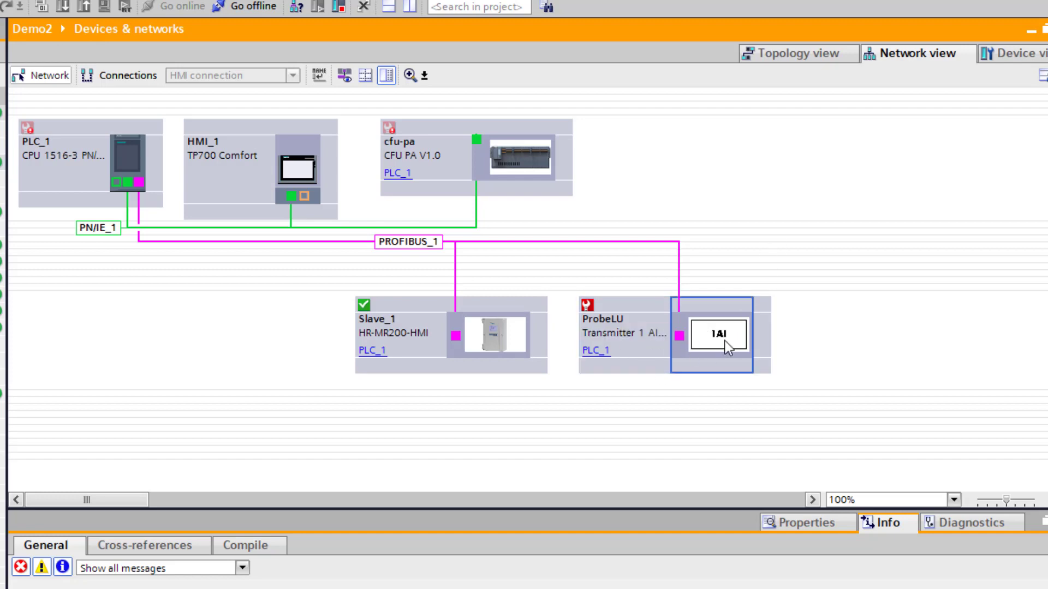
mouse_move(788, 322)
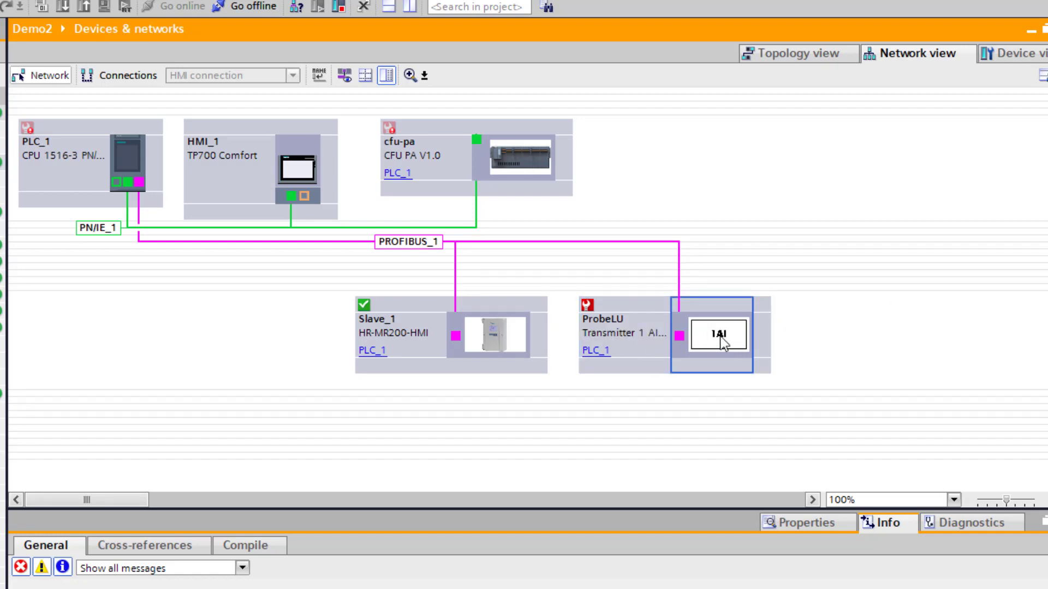
mouse_move(758, 343)
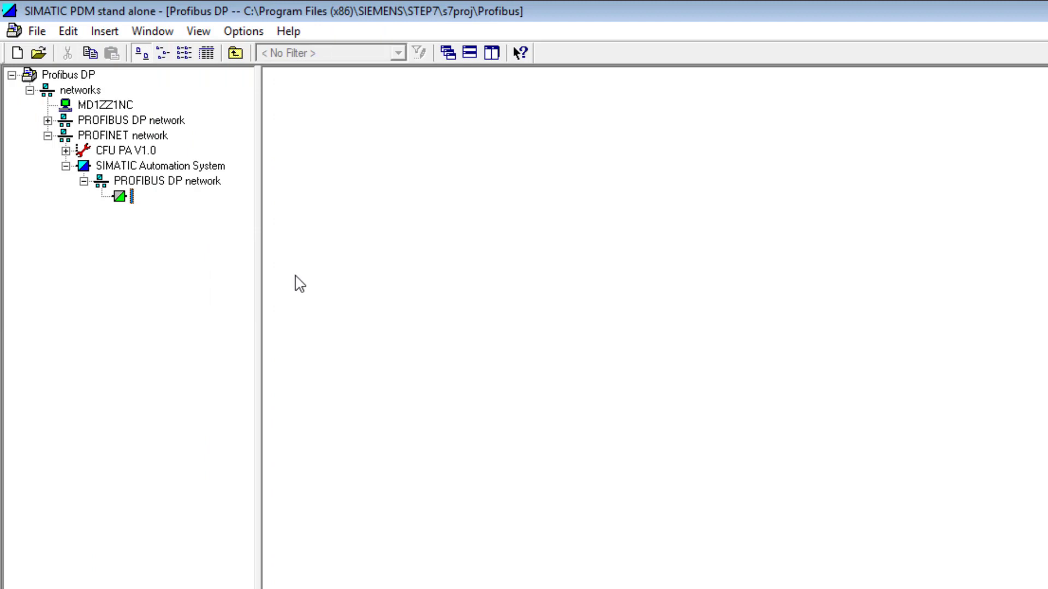
- Insert a new object on the PROFIBUS DP network with PROFIBUS address 20
right_click(167, 181)
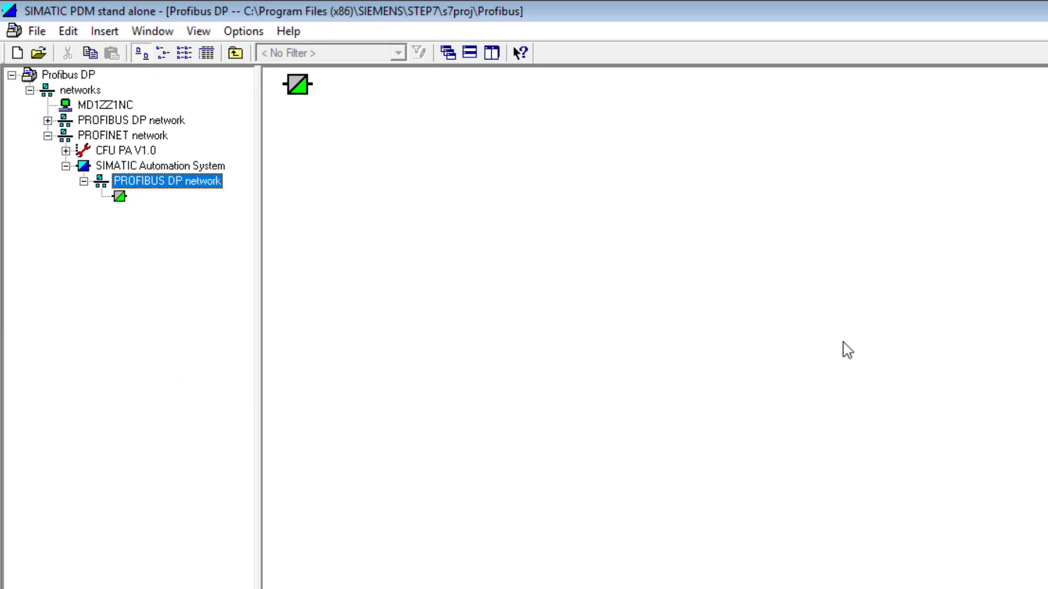
double_click(168, 180)
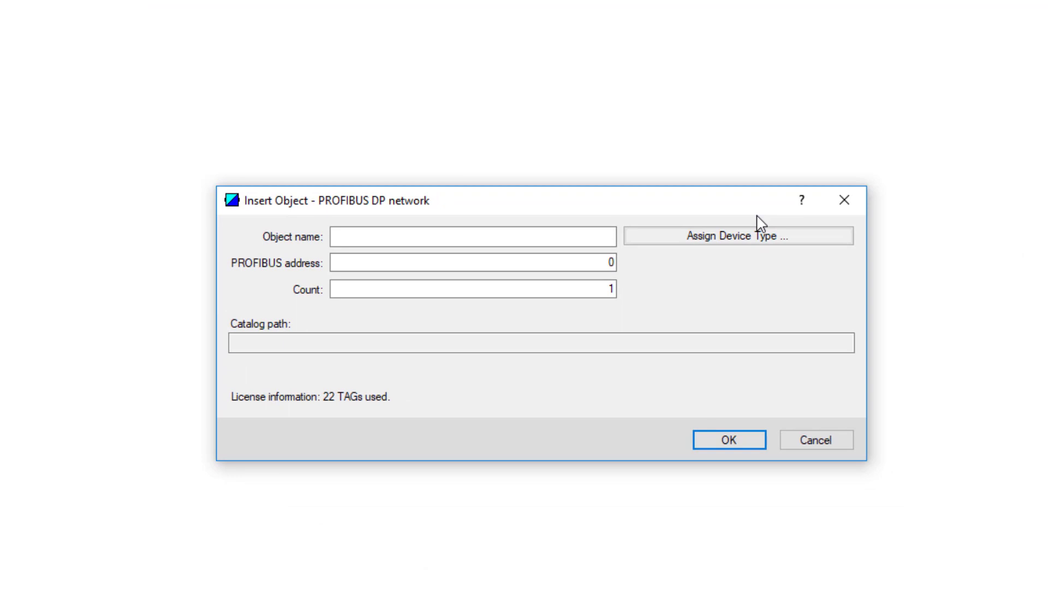
click(472, 263)
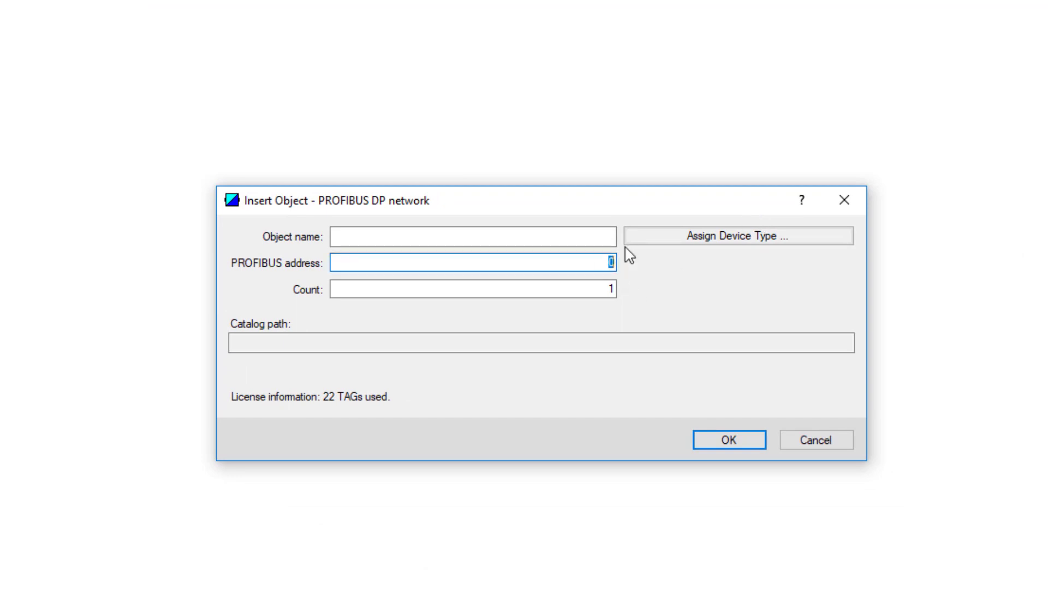
text(20)
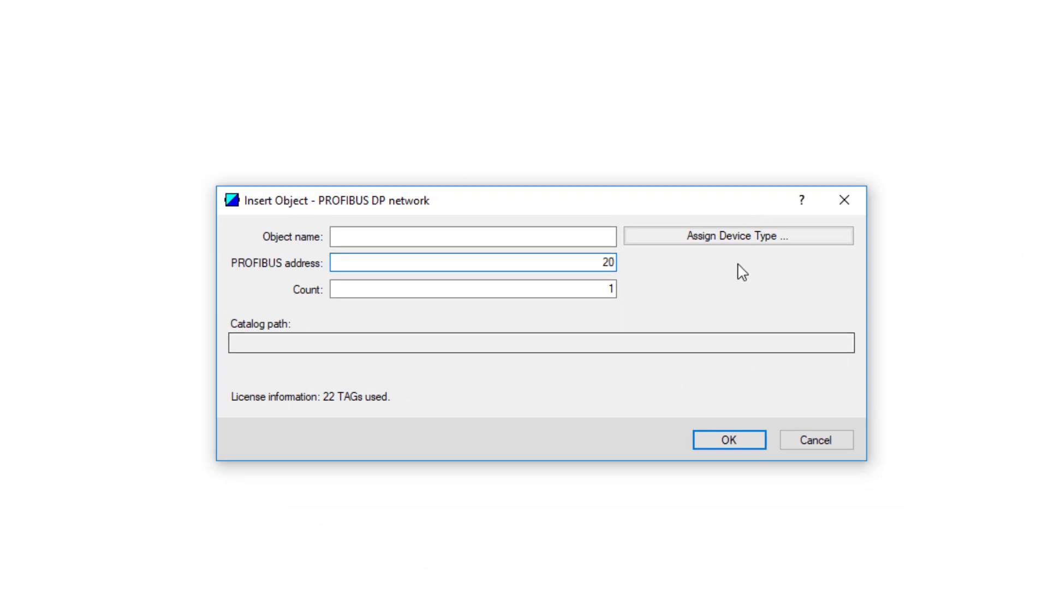
- Choose the SITRANS PROBE LU 6m device type under PROFIBUS PA and confirm the insert
click(737, 236)
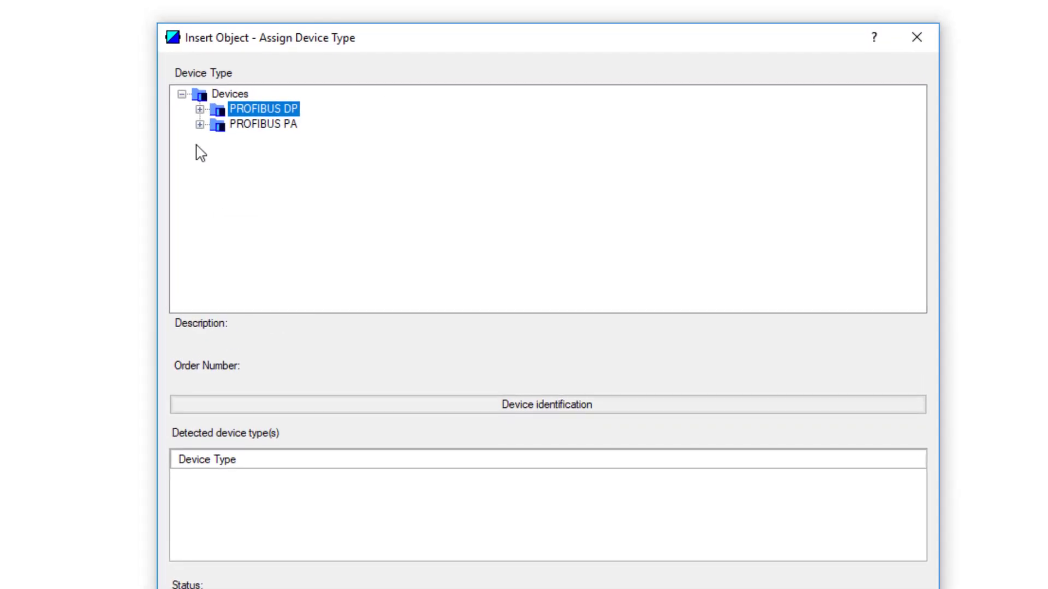
click(546, 405)
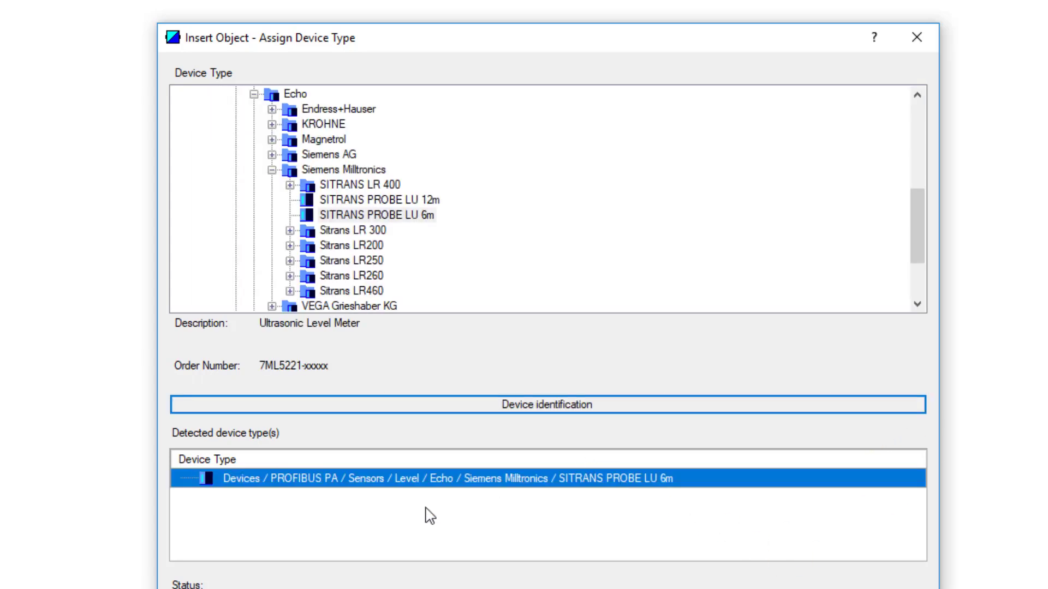
mouse_move(354, 232)
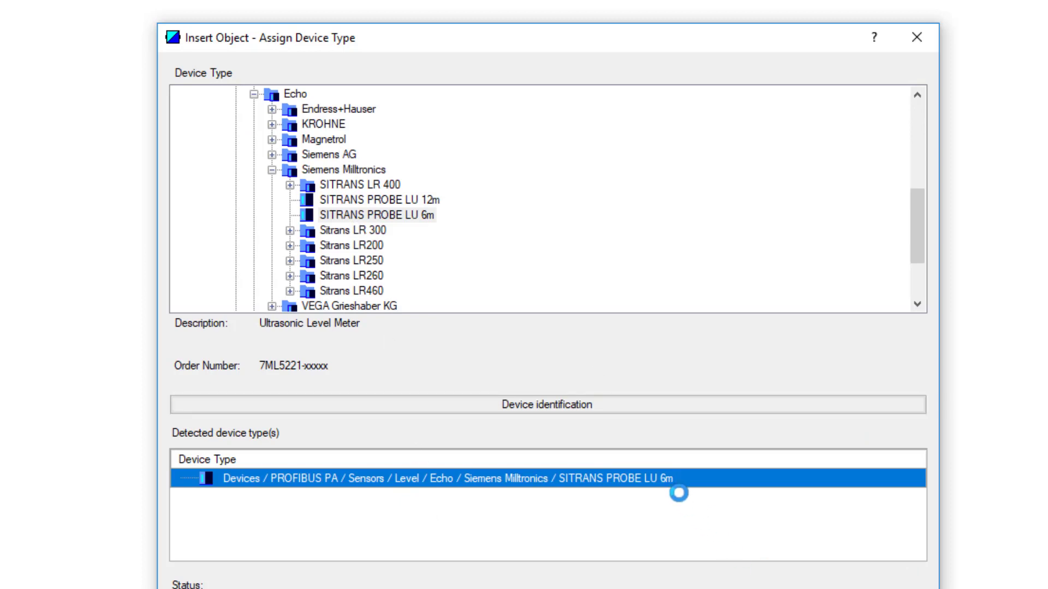
click(679, 494)
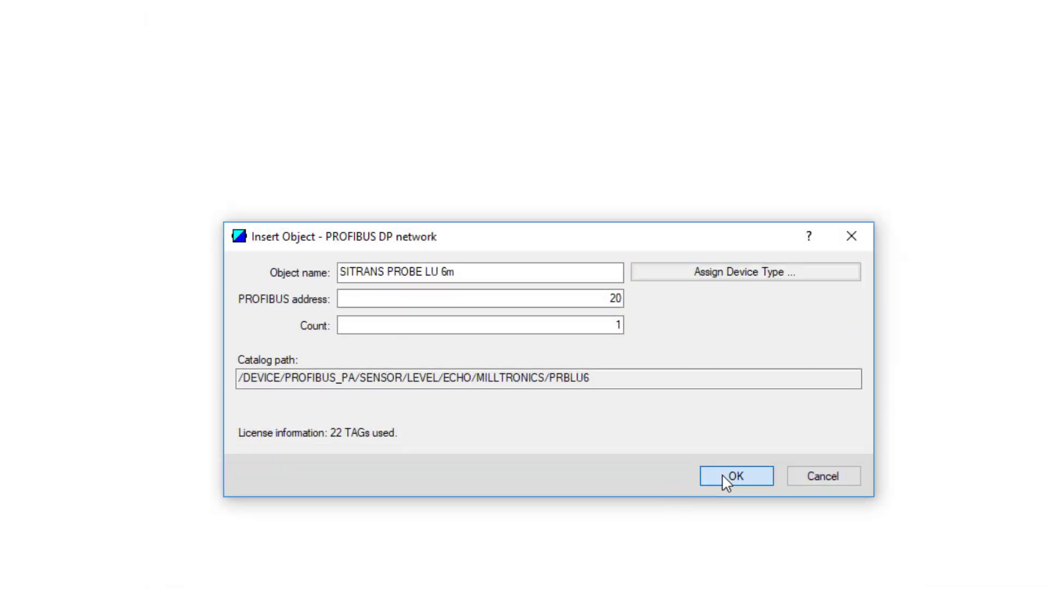
click(735, 476)
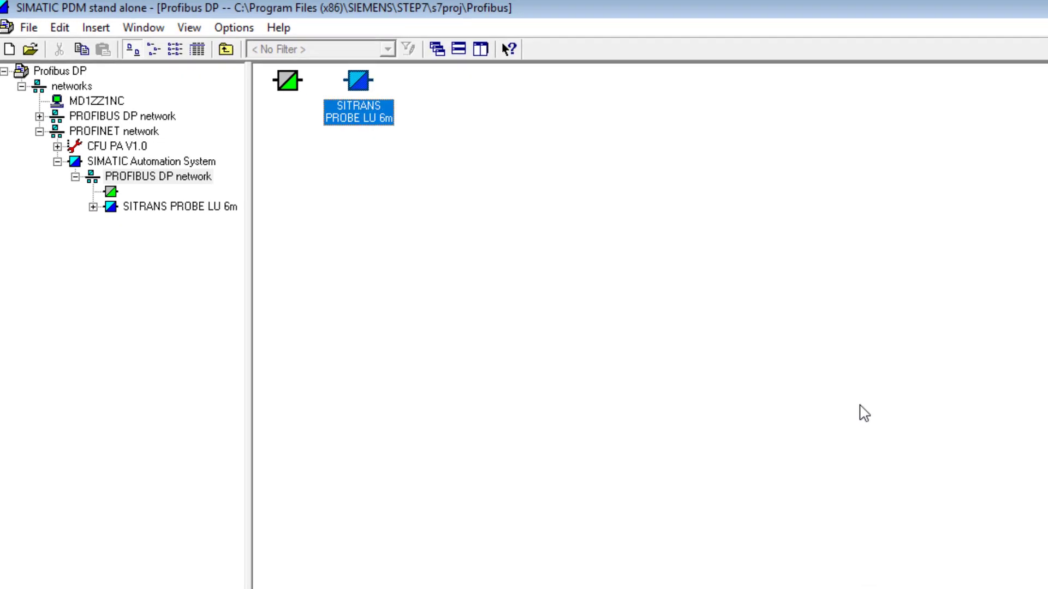
- Update the SITRANS PROBE LU 6m diagnostics showing Good communication and Loss of Echo maintenance
double_click(358, 80)
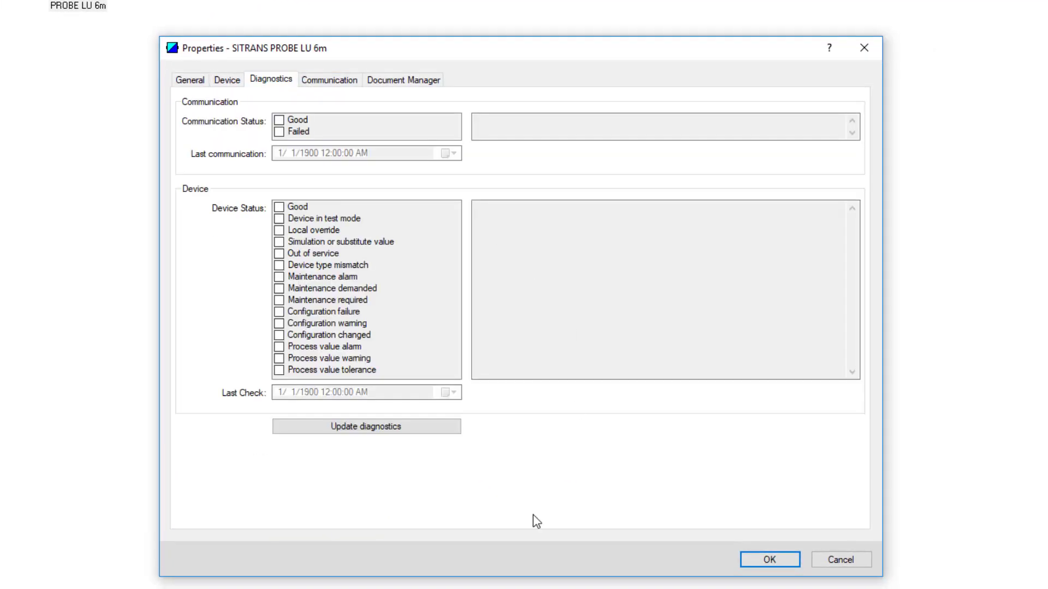
click(366, 427)
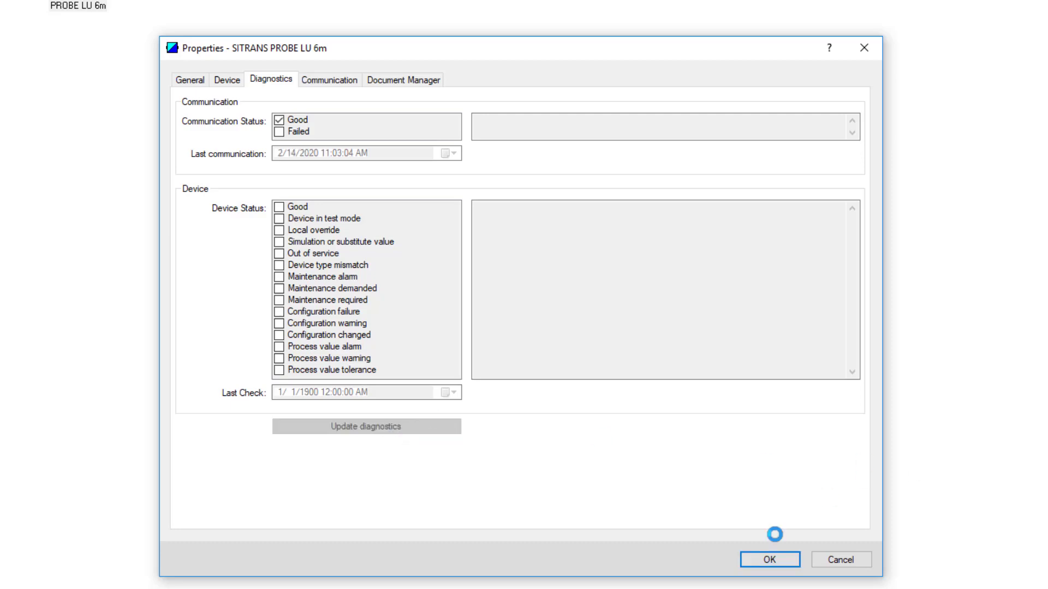
click(366, 426)
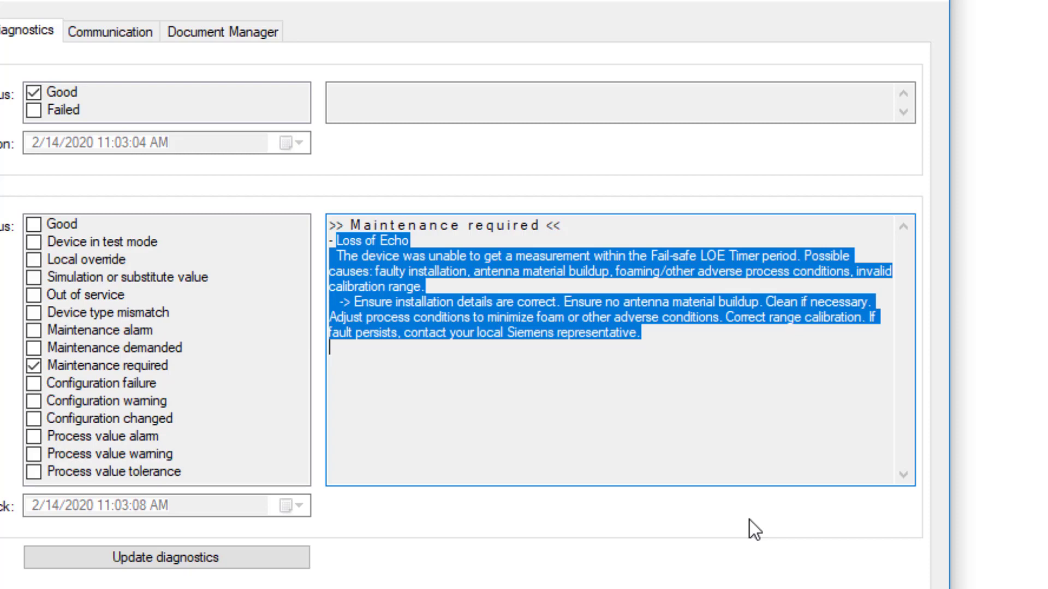
mouse_move(577, 377)
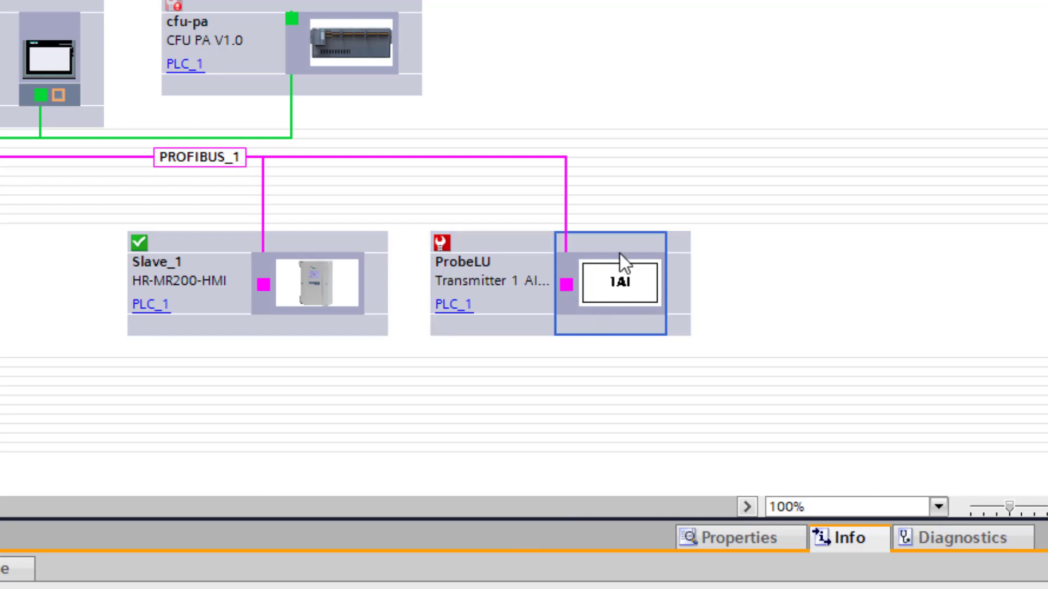
mouse_move(589, 306)
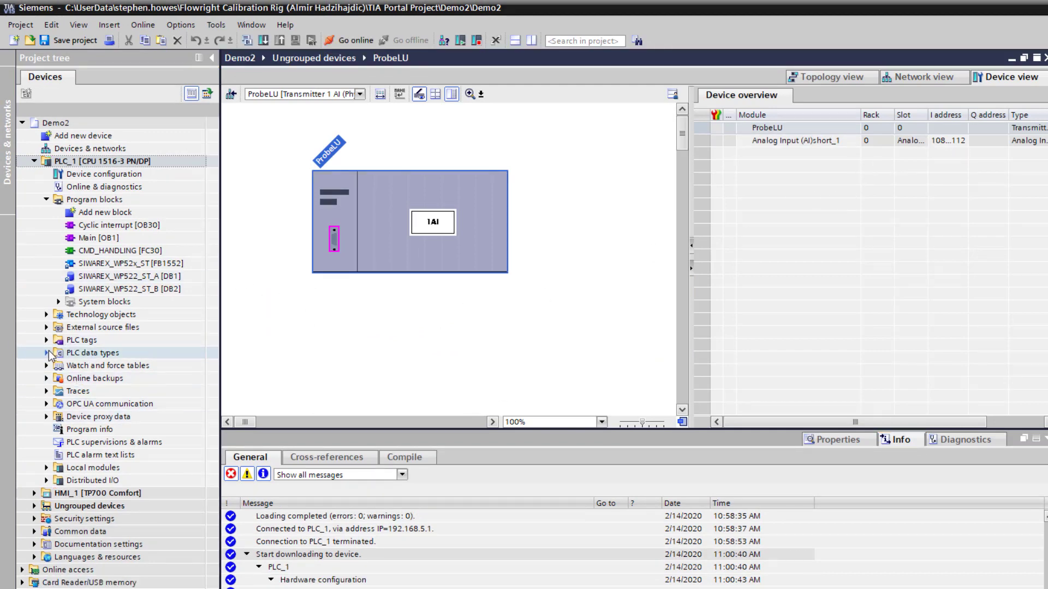
- Expand PLC_1's tag tables to reach the Profibus PA Values table
click(47, 339)
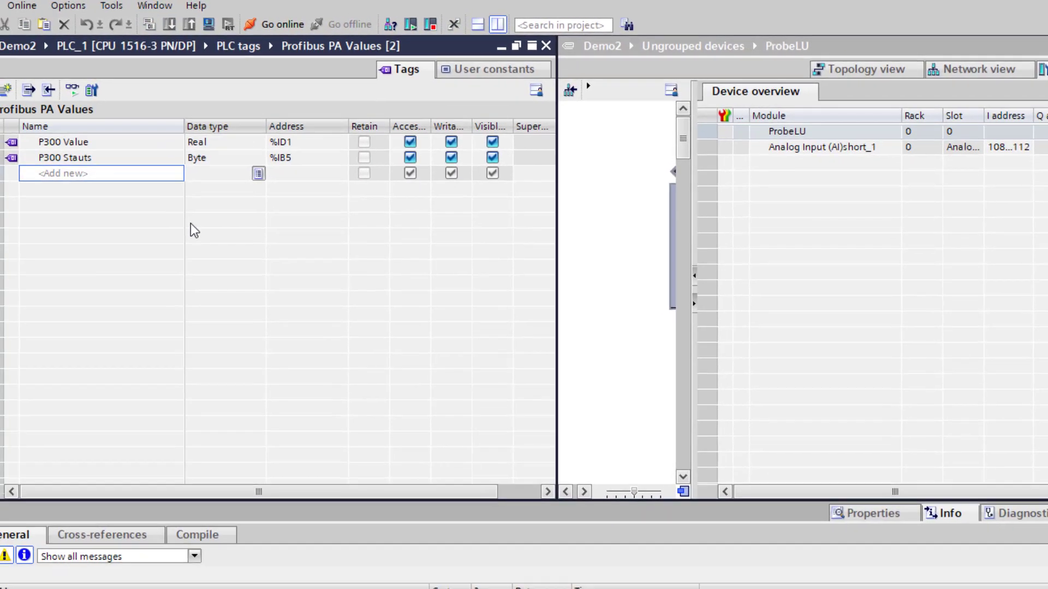
- Add tag Probe LU Level as Real at address %ID108
text(Probe LU Level)
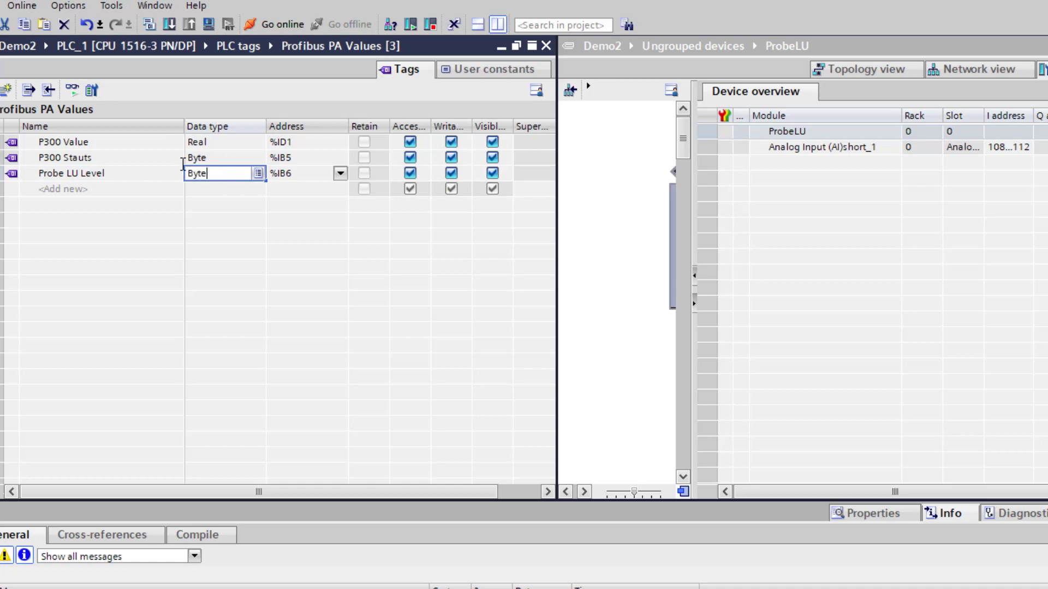
text(real)
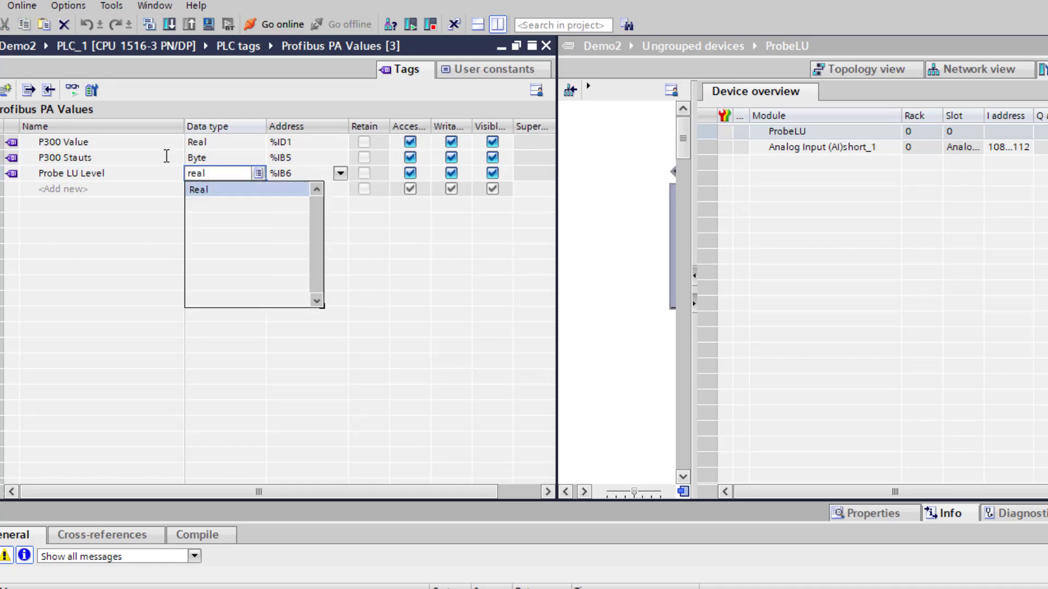
click(199, 189)
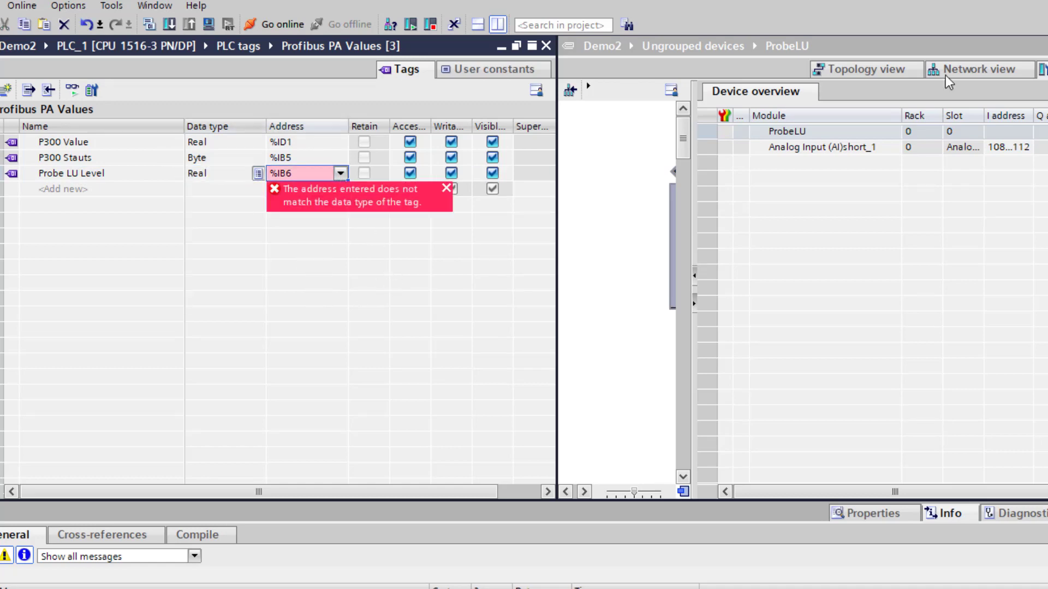
click(339, 173)
text(108)
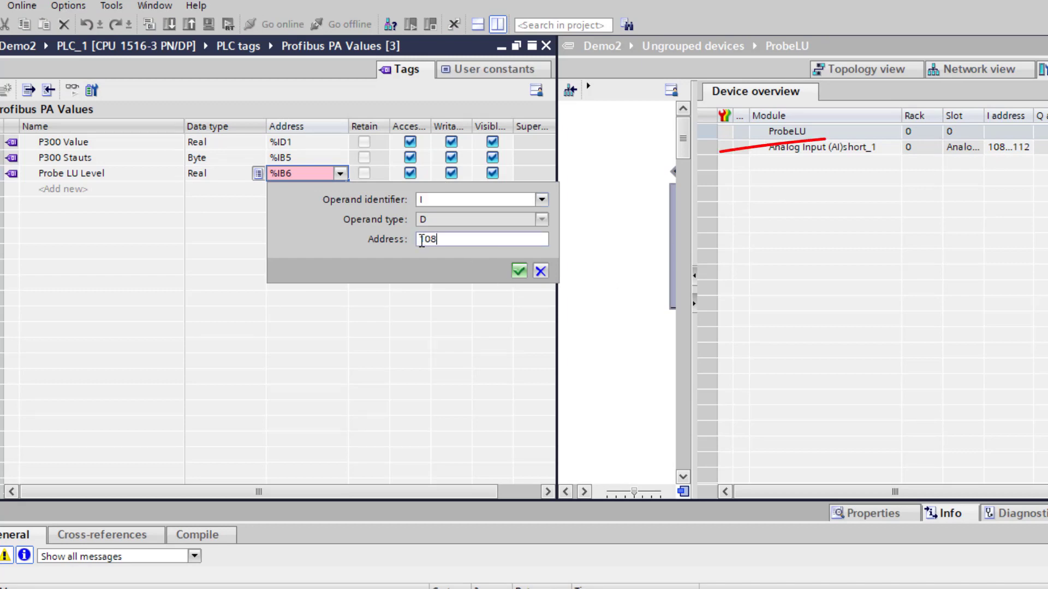
click(519, 270)
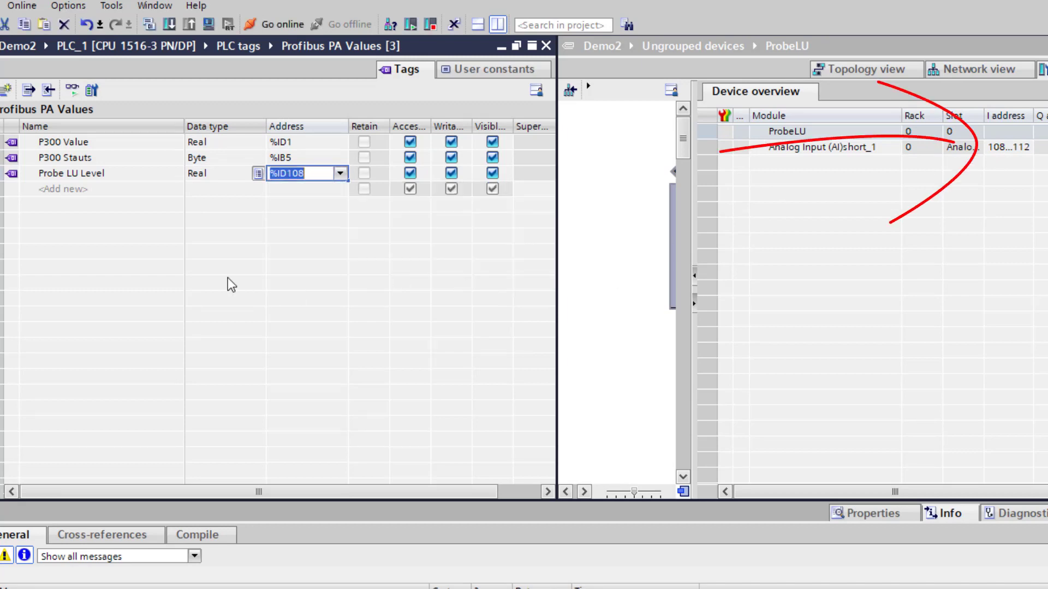
- Add tag Probe LU Status as Byte at %IB112 and compile the PLC program
text(P)
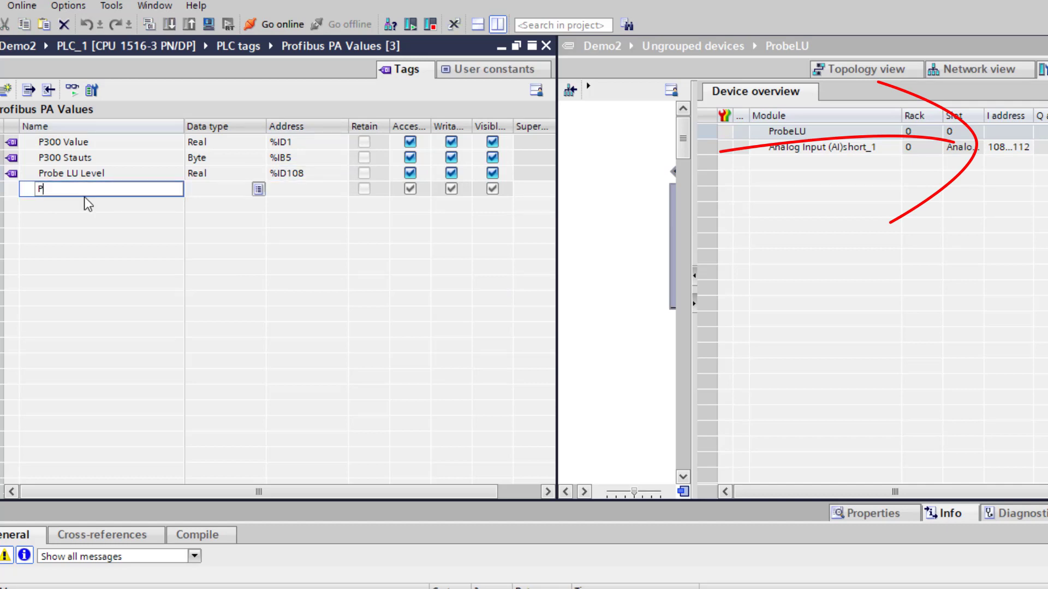
text(robe LU S)
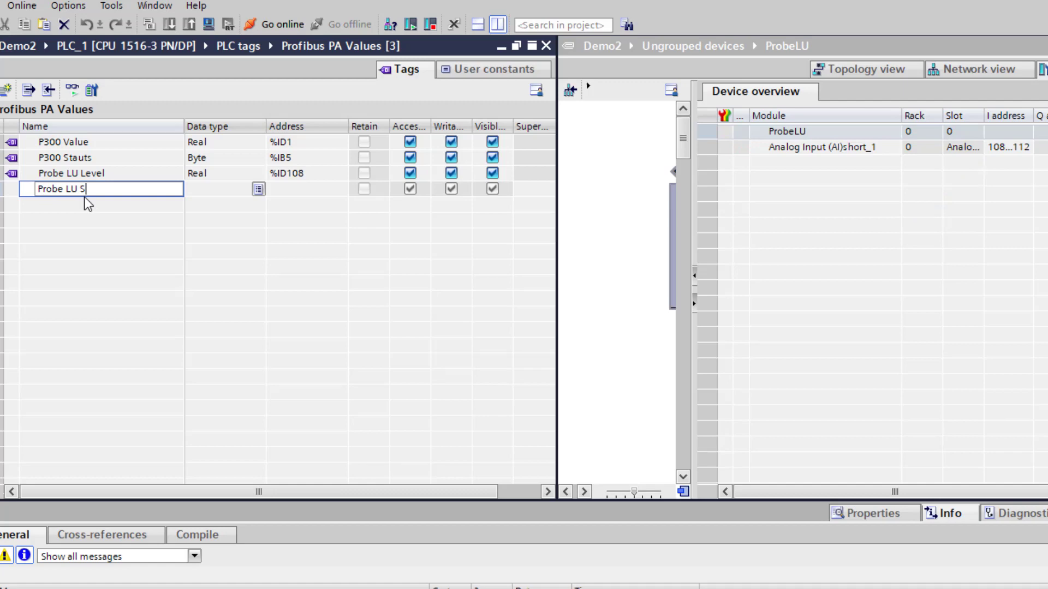
text(tatus)
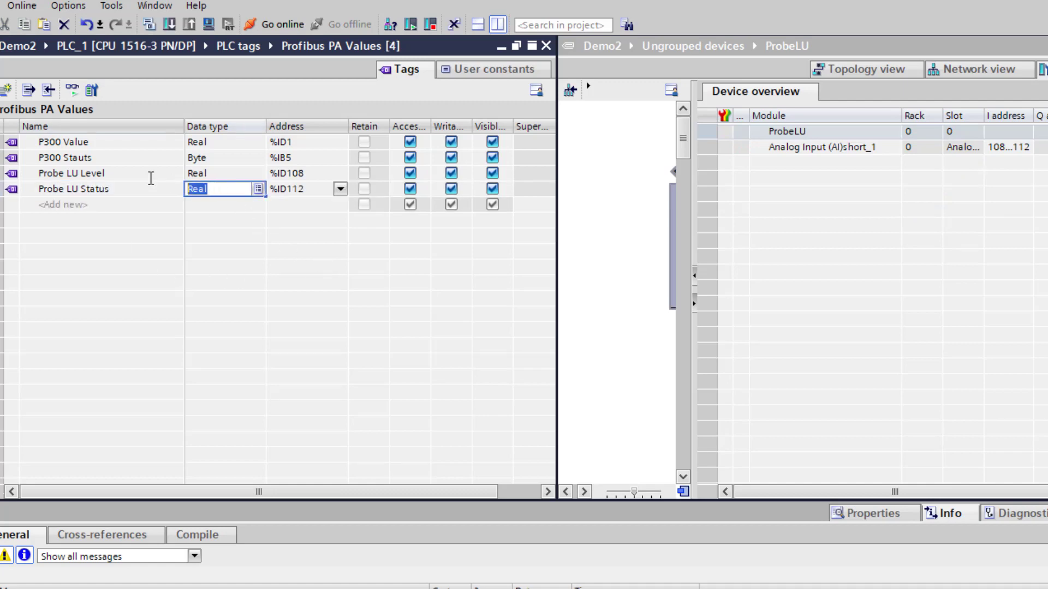
text(Byte)
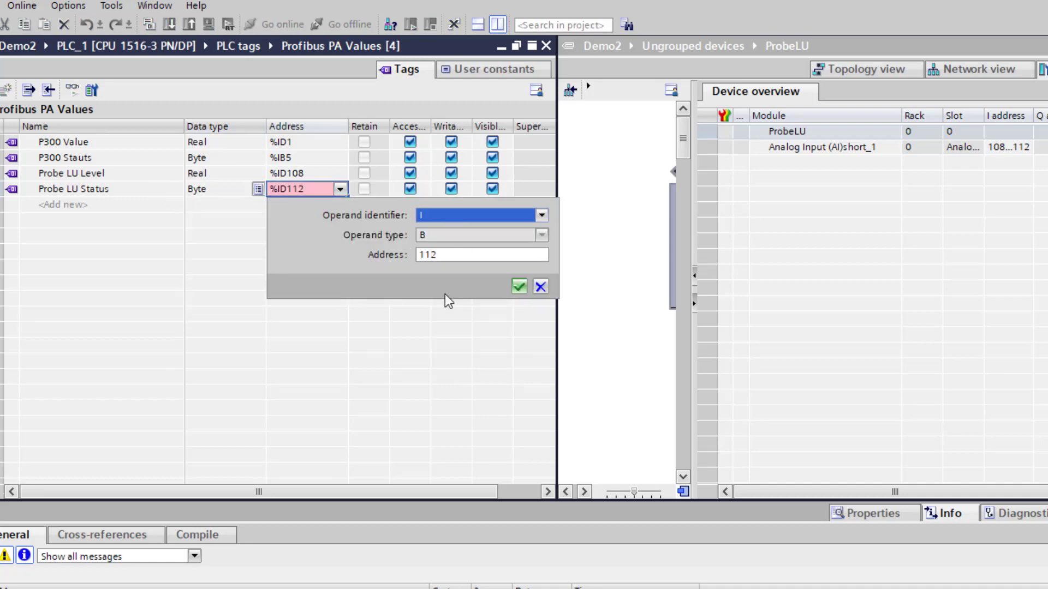
click(518, 286)
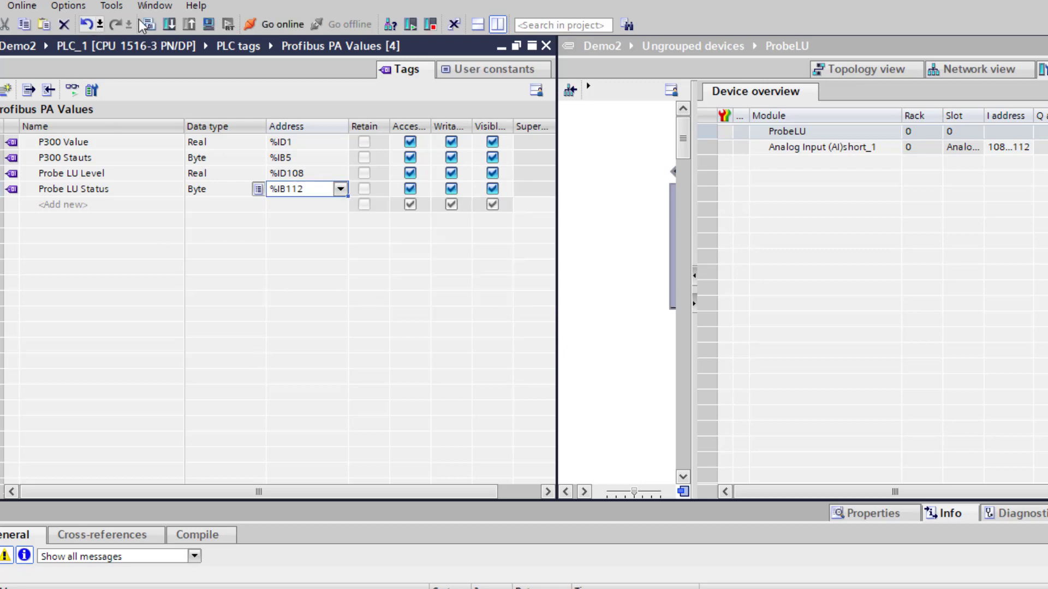
click(149, 25)
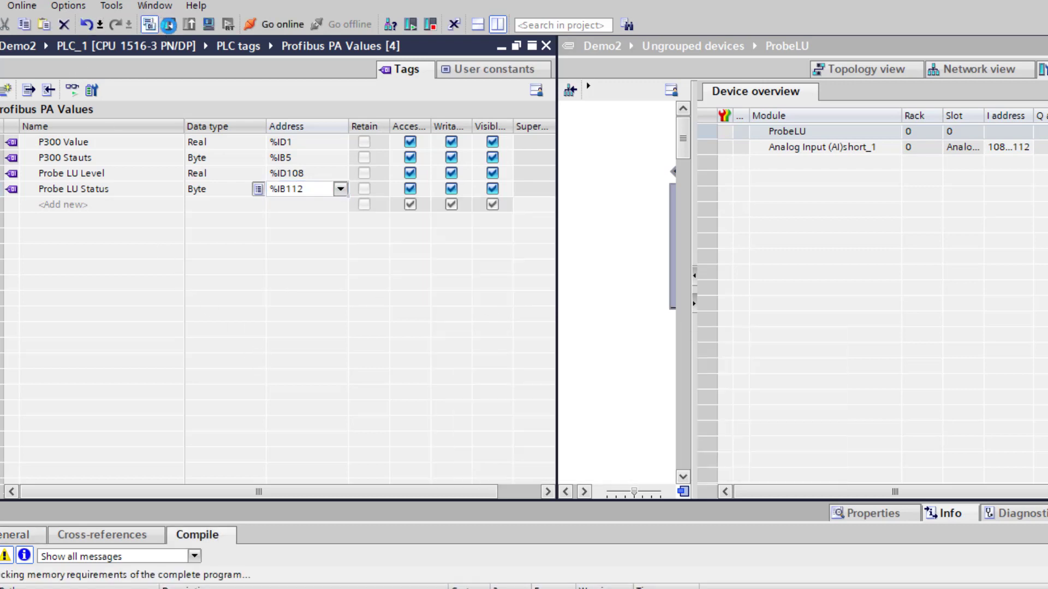
- Download the updated program to PLC_1, confirm Load, and go online to monitor Probe LU tags
click(169, 24)
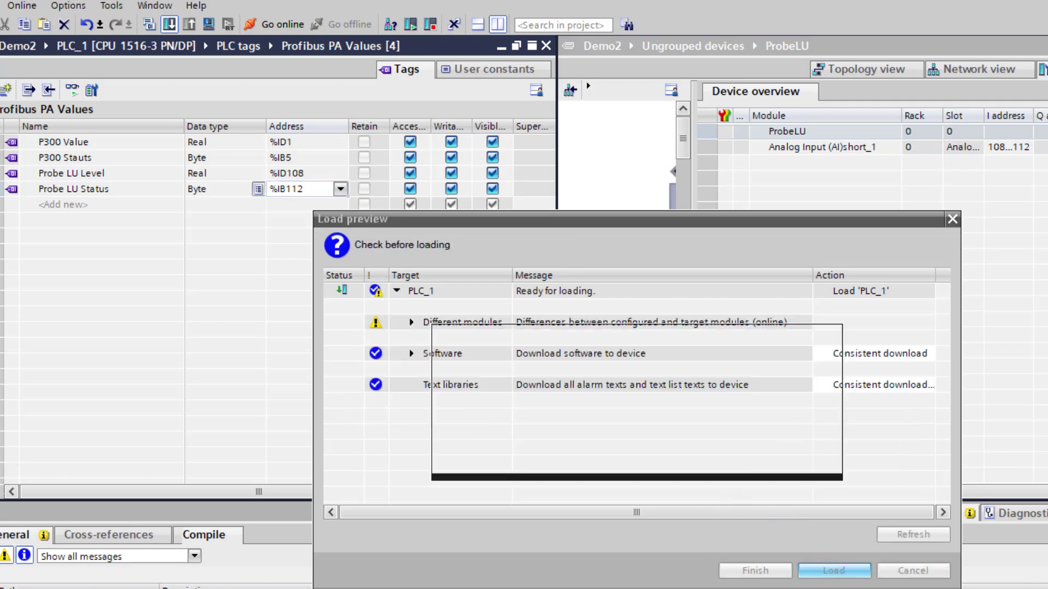
click(834, 570)
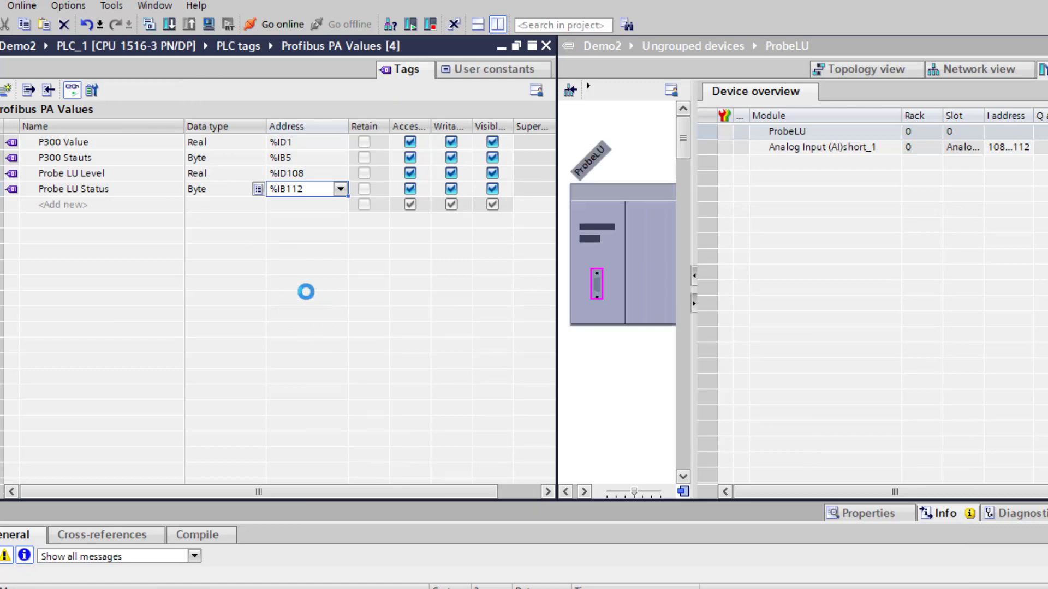
click(282, 25)
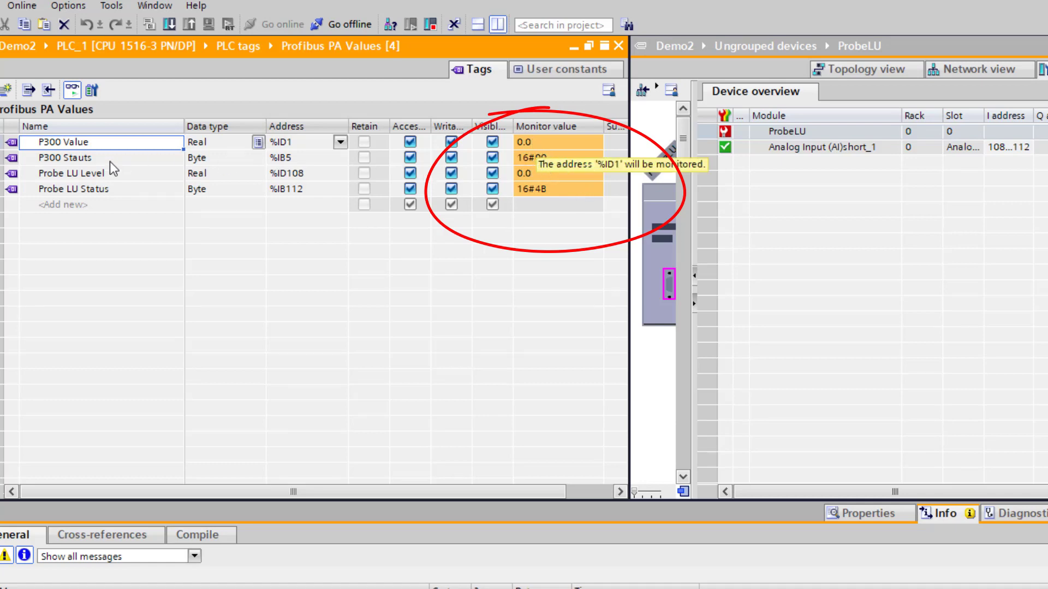
mouse_move(545, 160)
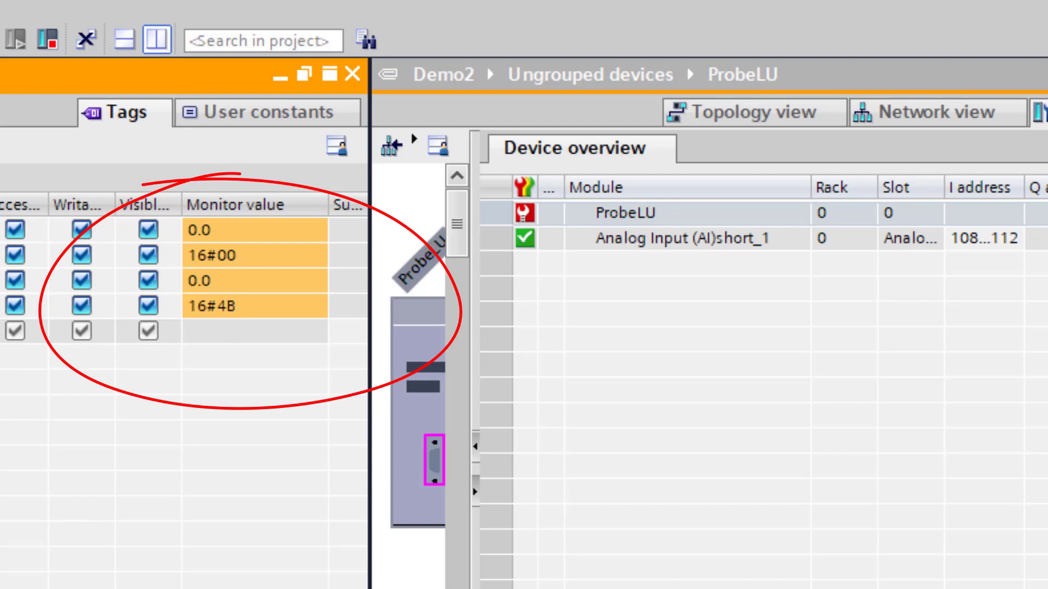
mouse_move(204, 292)
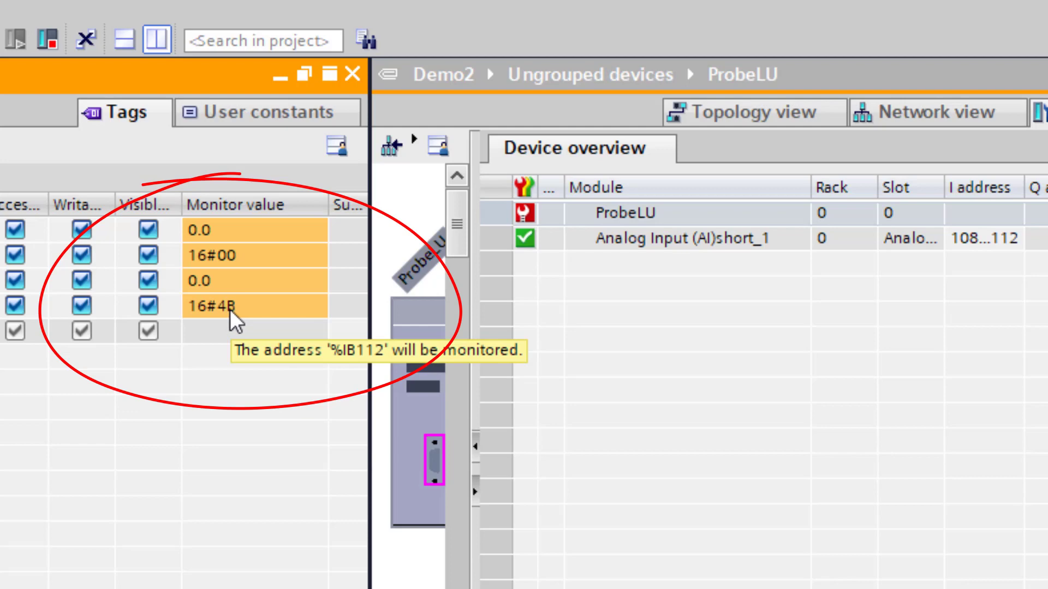
mouse_move(230, 307)
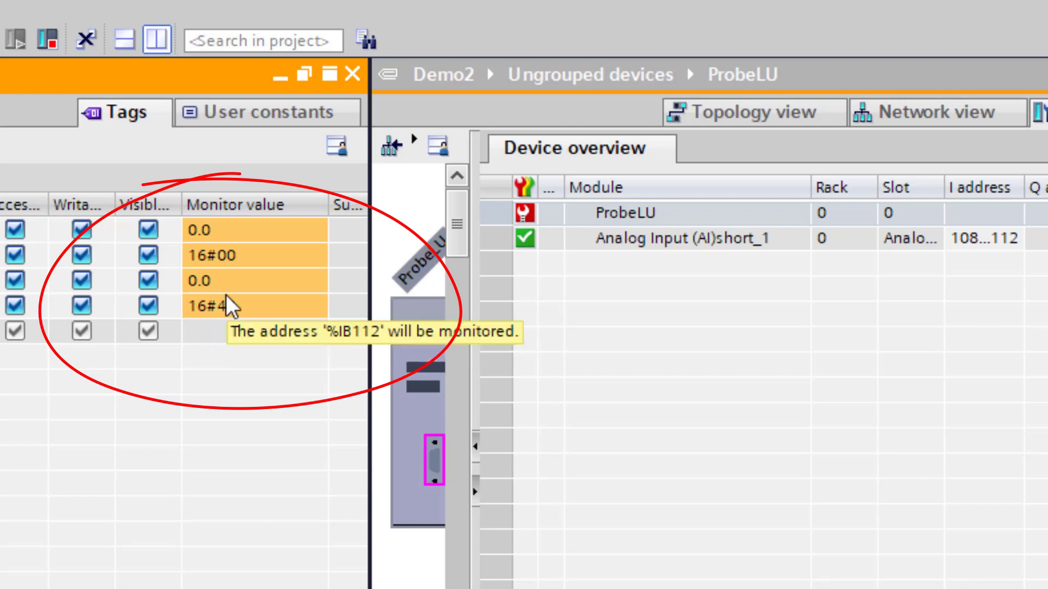